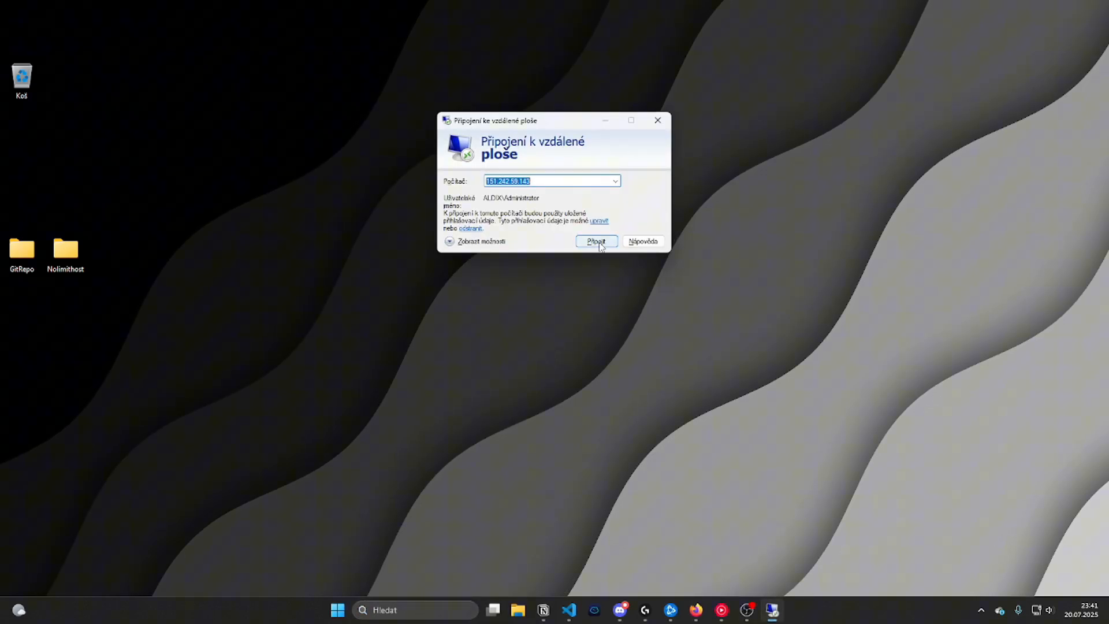
Connect to the remote server and accept its untrusted certificate
{"action": "left_click", "coordinate": [596, 242]}
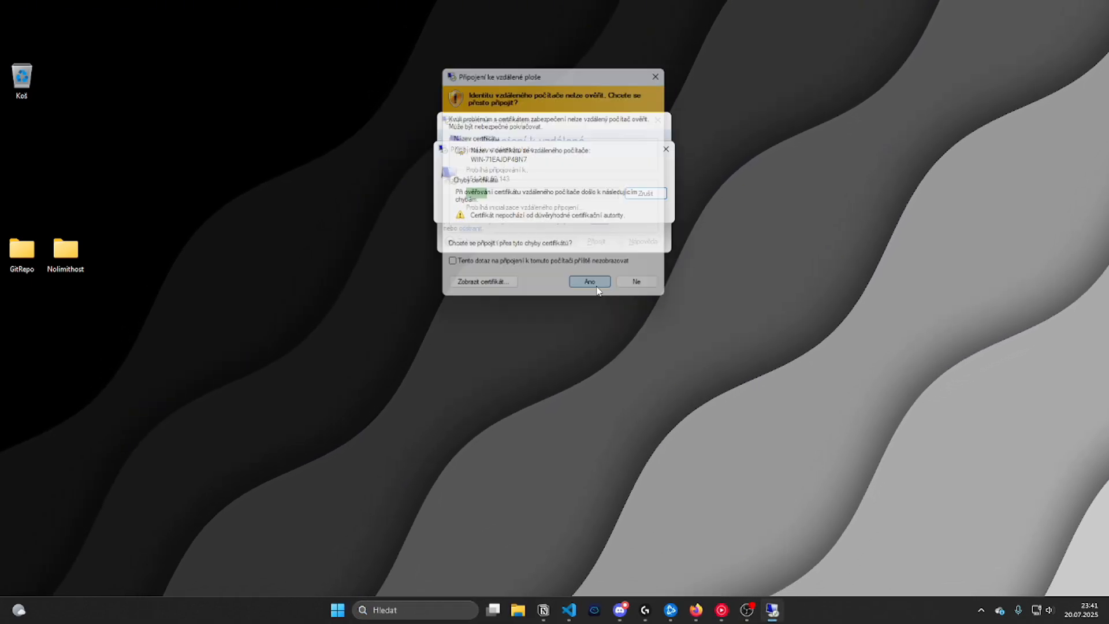
{"action": "left_click", "coordinate": [588, 281]}
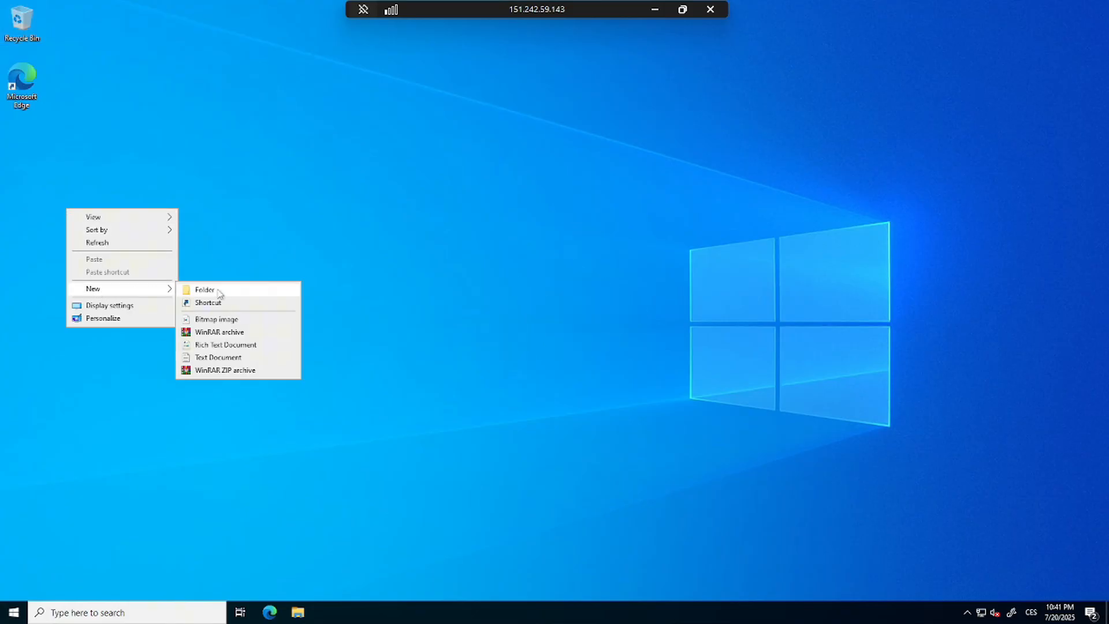
Create a Nolimithost folder on the desktop containing an artefact subfolder, and open it
{"action": "left_click", "coordinate": [204, 289]}
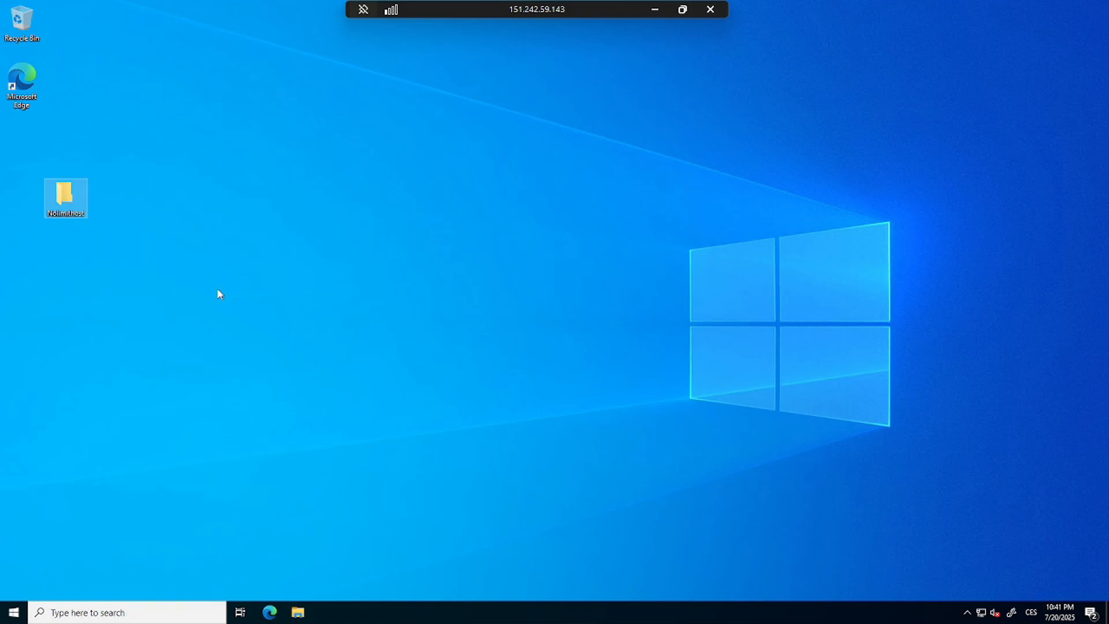
{"action": "double_click", "coordinate": [65, 198]}
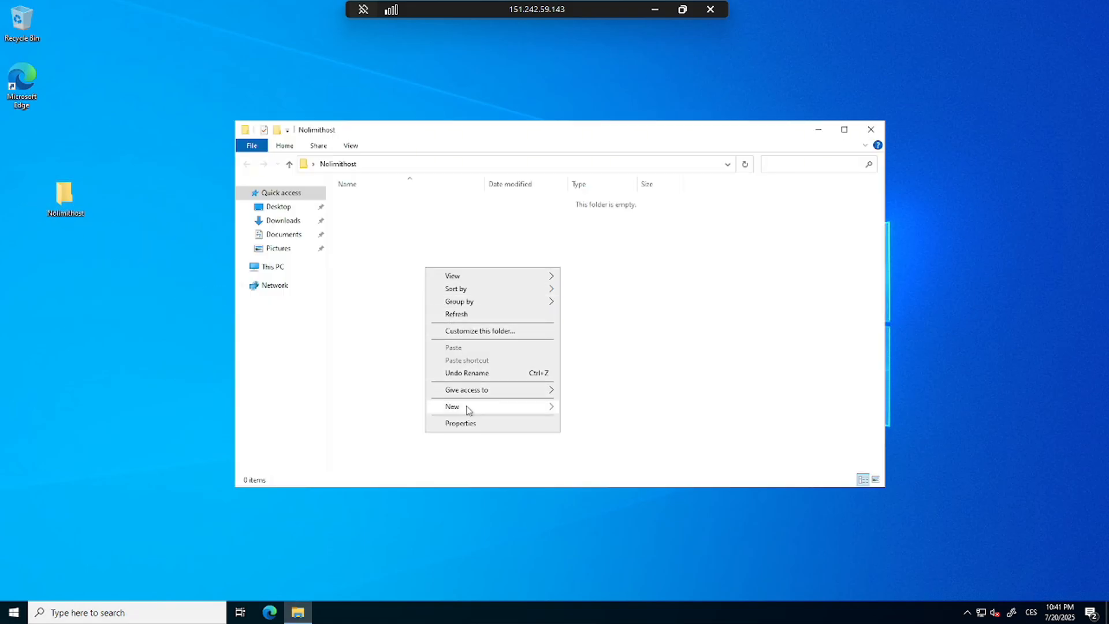
{"action": "left_click", "coordinate": [451, 406]}
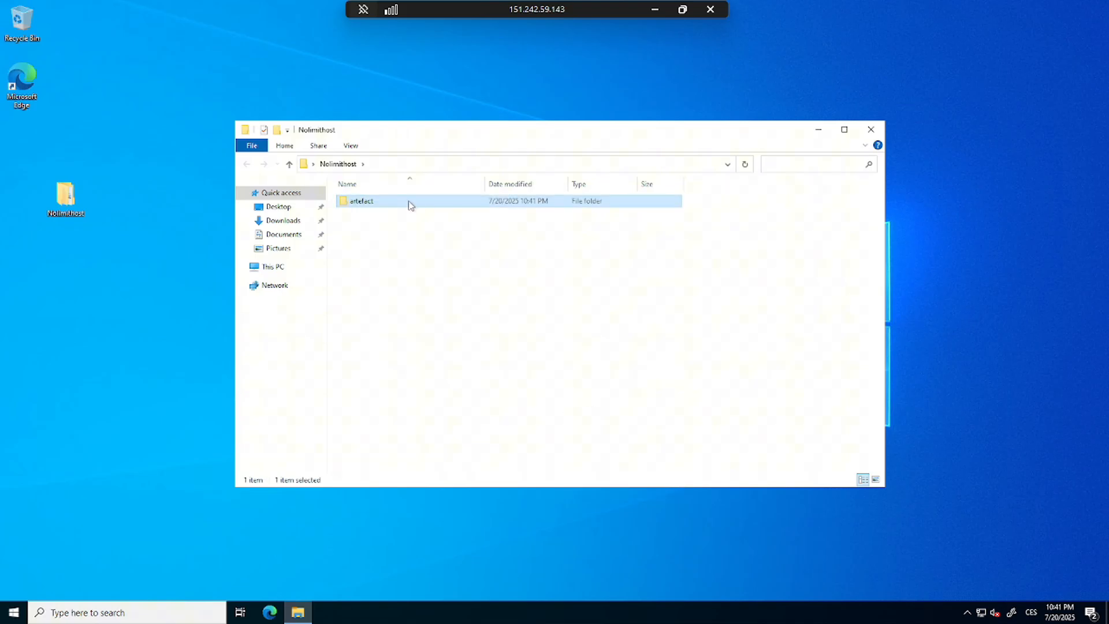
{"action": "double_click", "coordinate": [360, 201]}
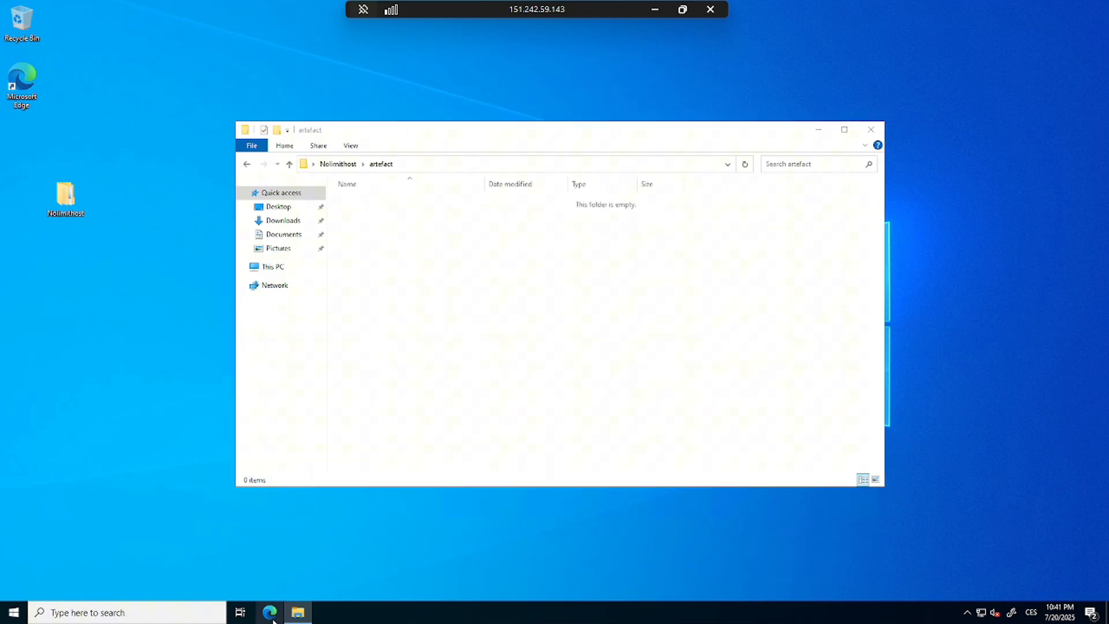
Search Edge for 'fivem build server' and download the recommended Windows build from runtime.fivem.net
{"action": "left_click", "coordinate": [270, 612]}
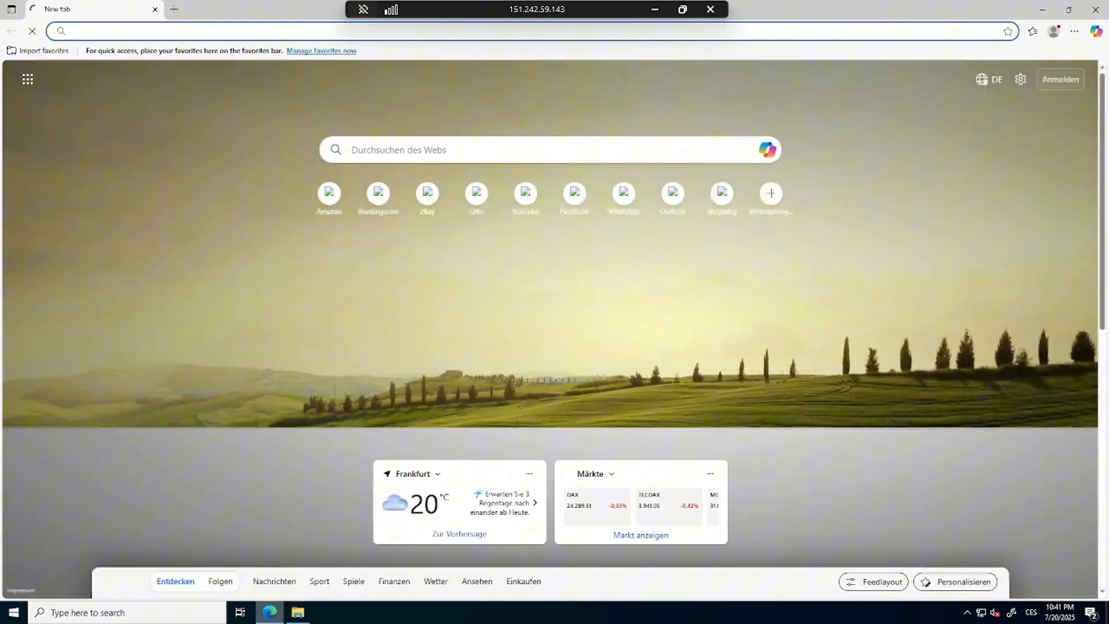
{"action": "type", "text": "fivem build server"}
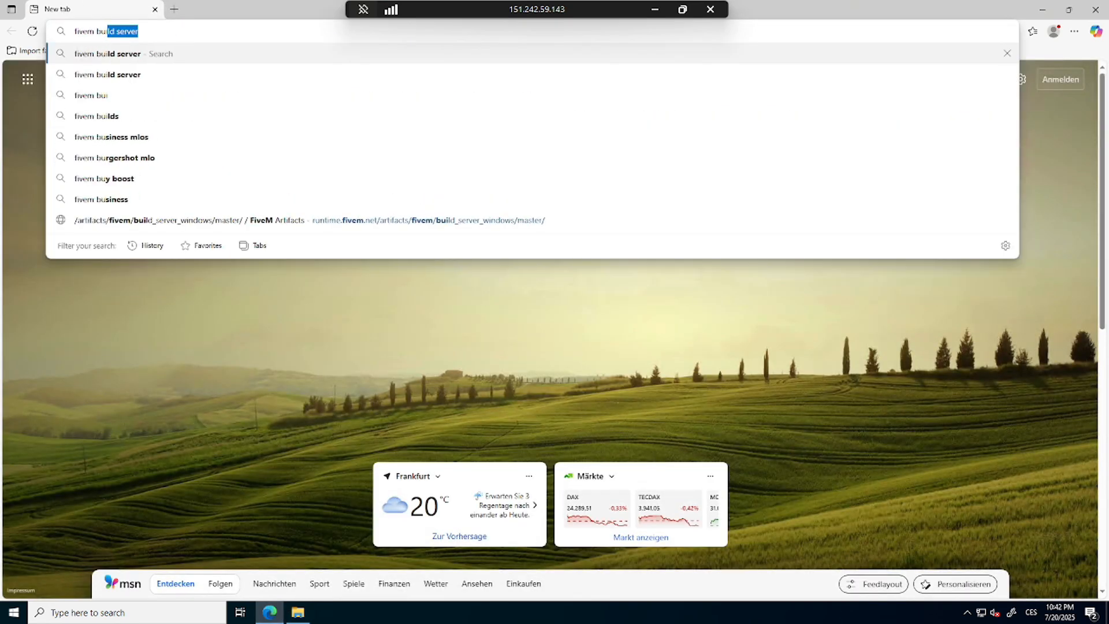
{"action": "key", "text": "Enter"}
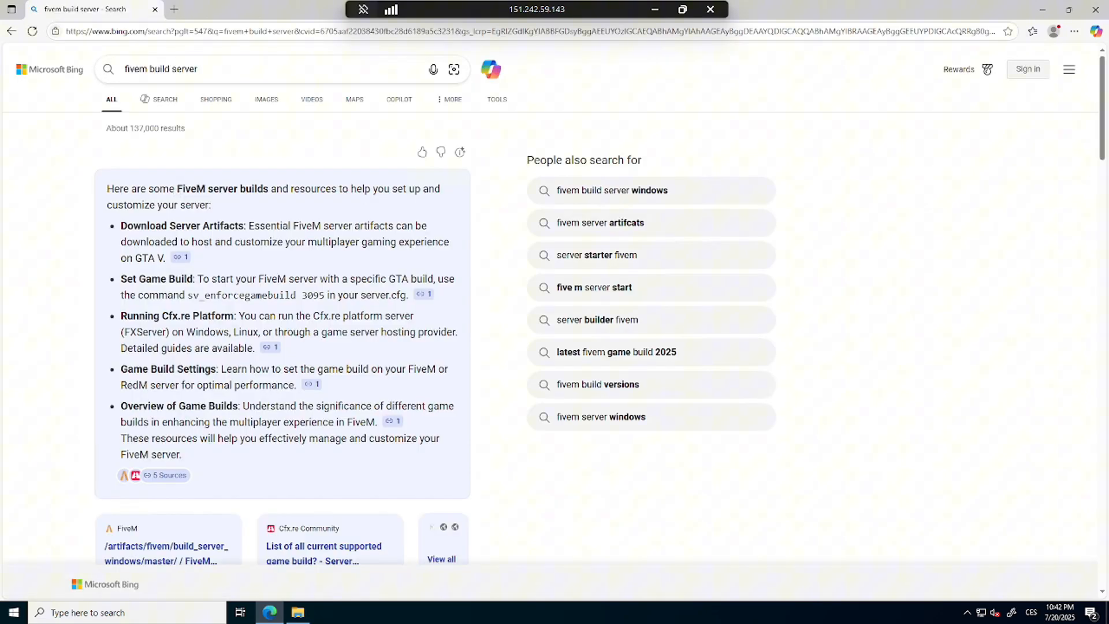
{"action": "left_click", "coordinate": [165, 553]}
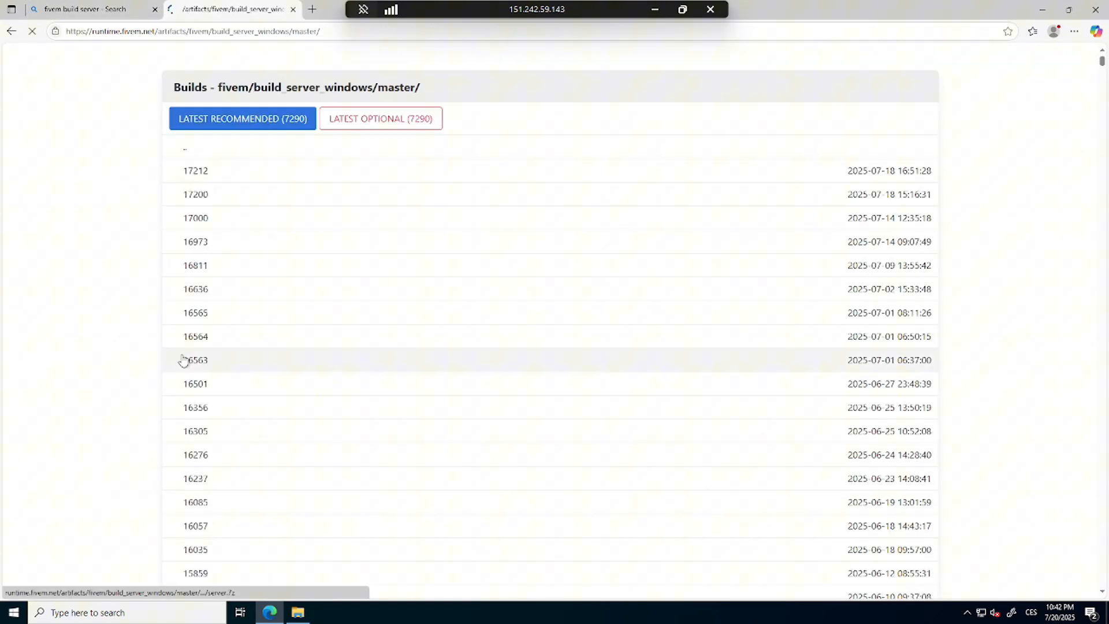
{"action": "left_click", "coordinate": [196, 170]}
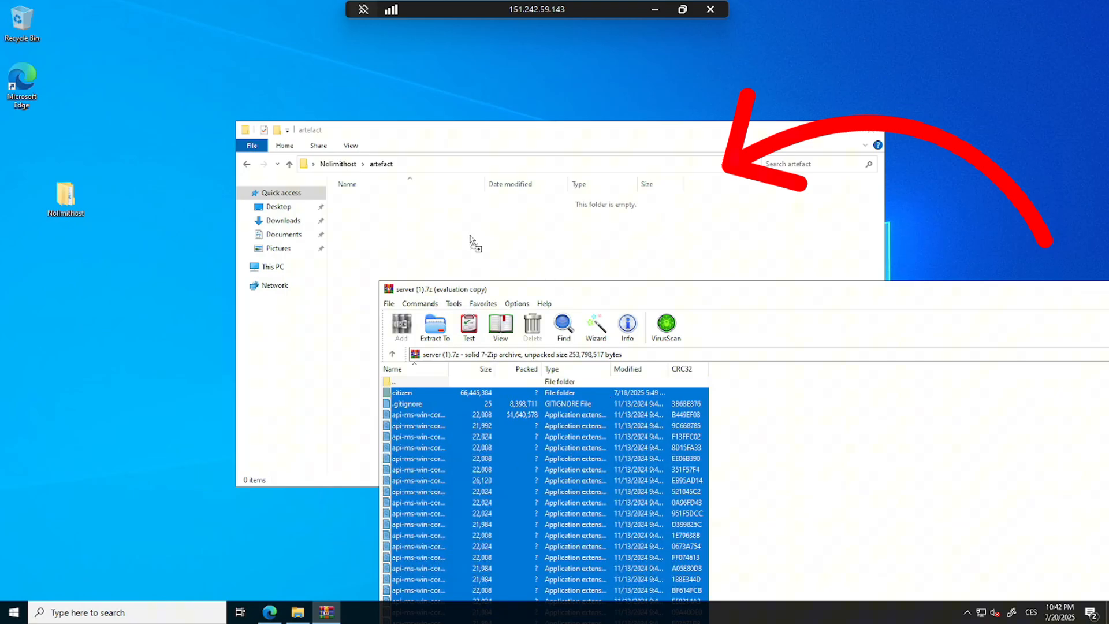
Copy all 107 files from the server.7z archive into the artefact folder
{"action": "left_click", "coordinate": [435, 327]}
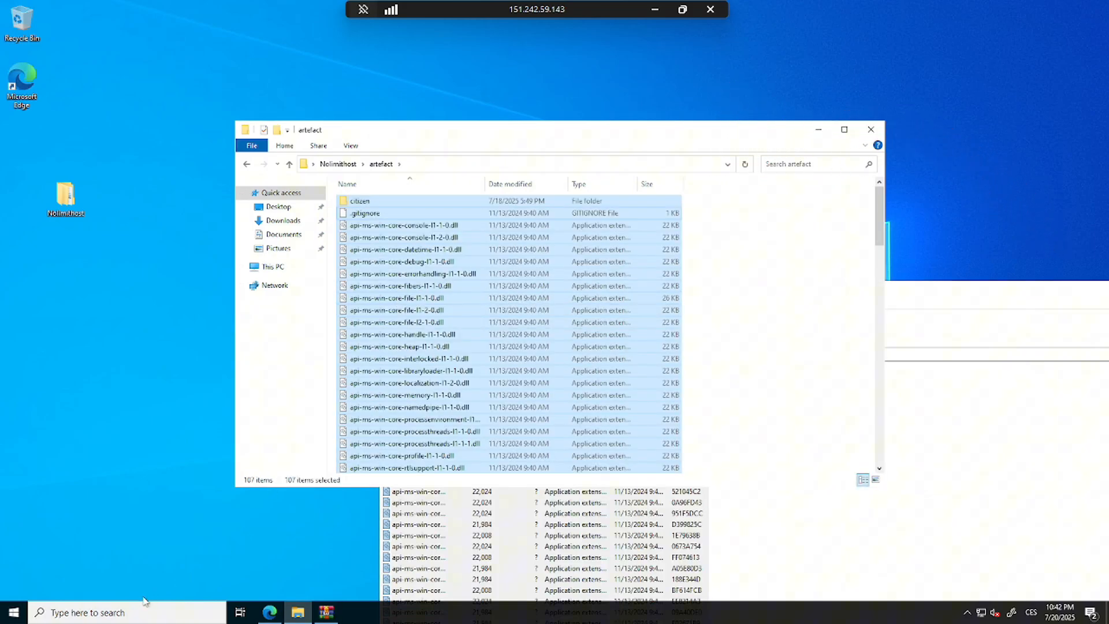
Add an inbound firewall rule named FiveM allowing TCP port 30120
{"action": "type", "text": "fire"}
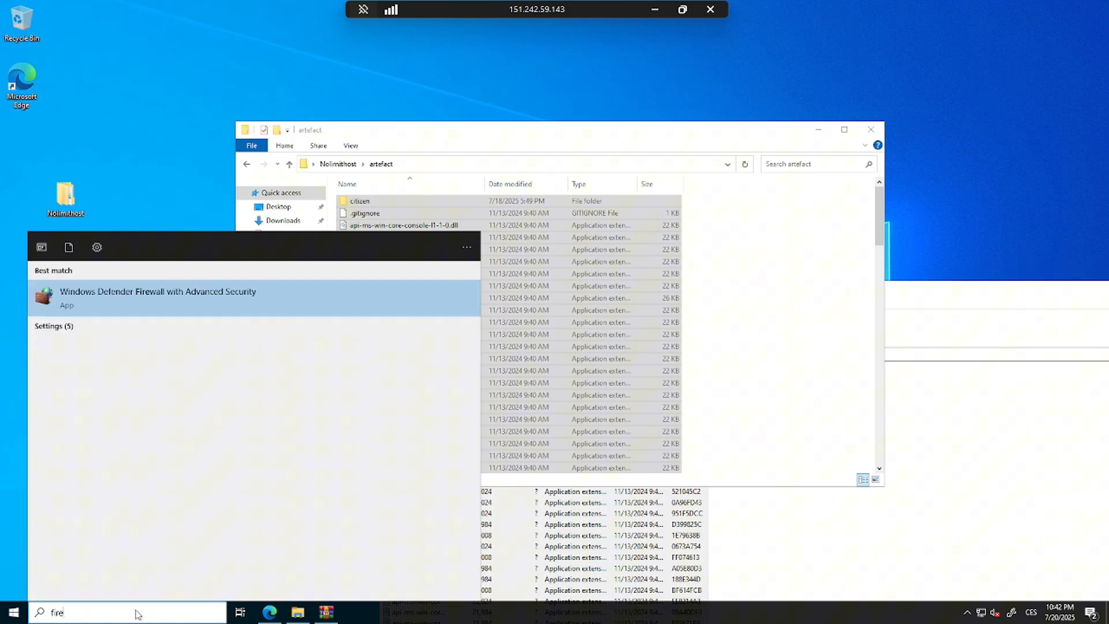
{"action": "left_click", "coordinate": [157, 292]}
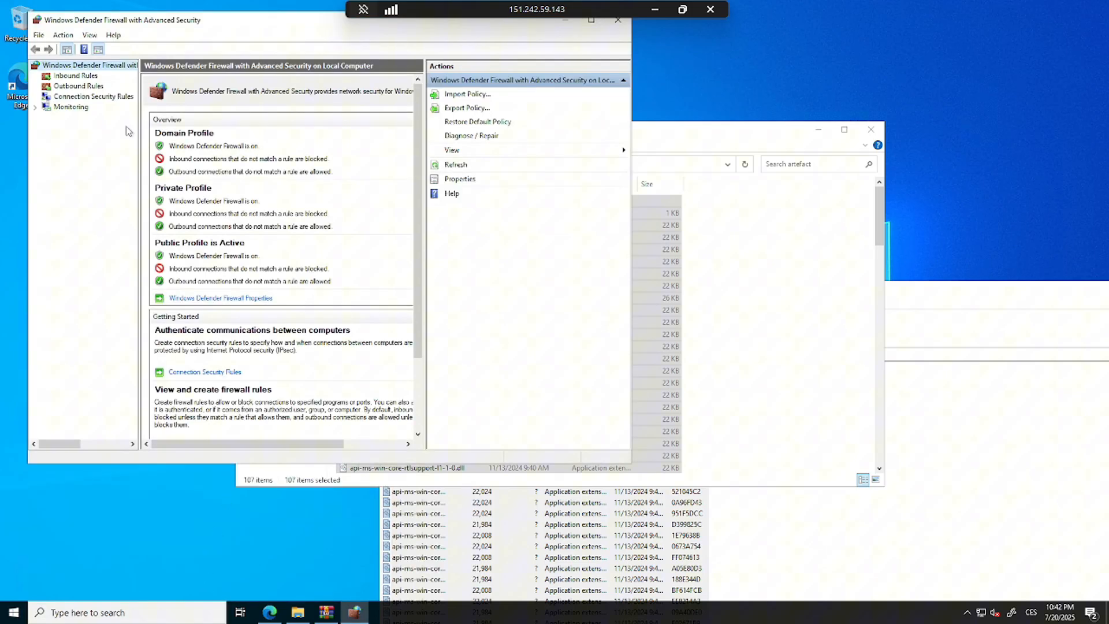
{"action": "left_click", "coordinate": [76, 75]}
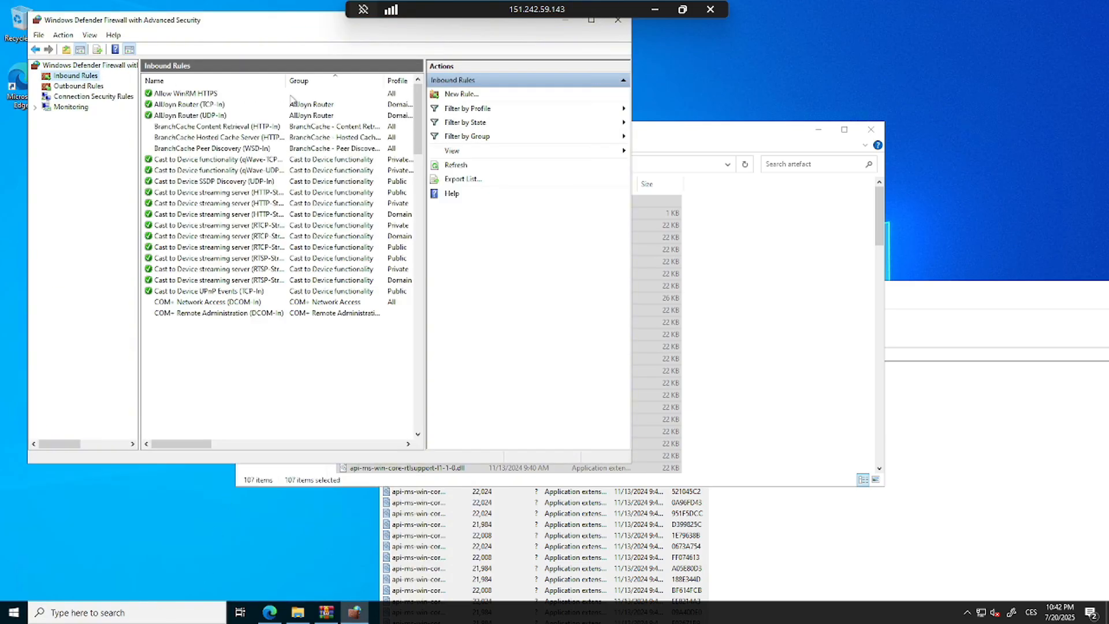
{"action": "left_click", "coordinate": [458, 94]}
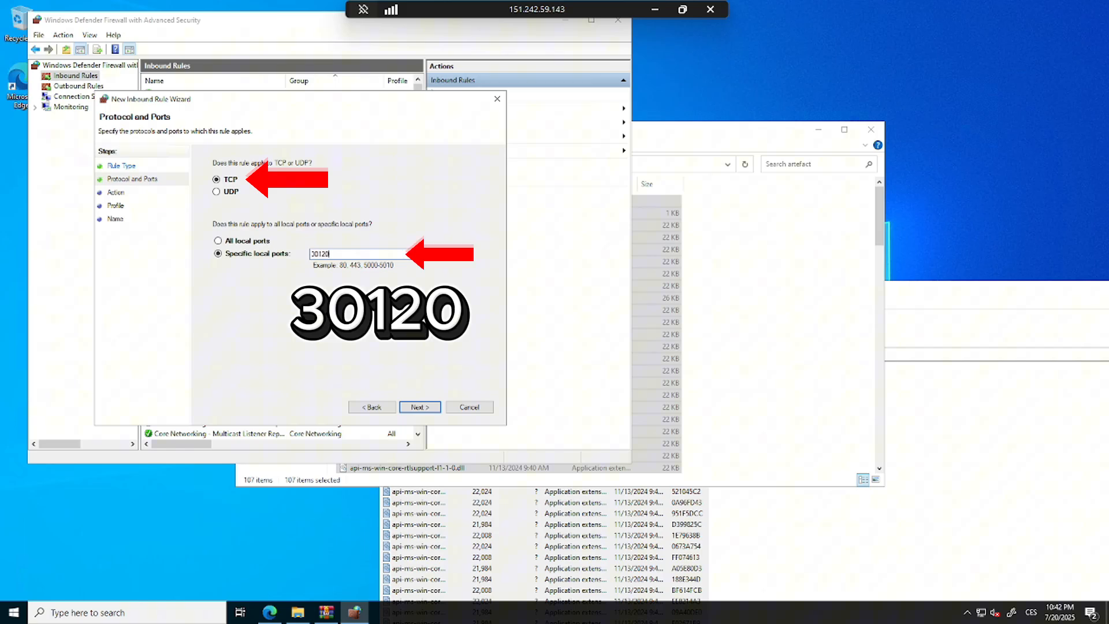
{"action": "left_click", "coordinate": [419, 407]}
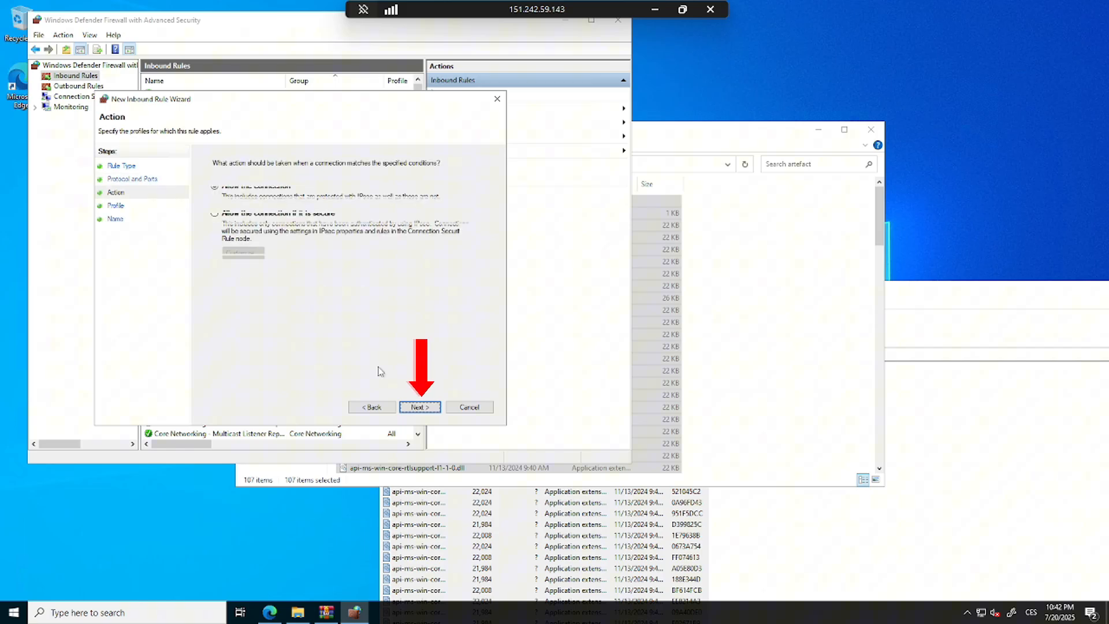
{"action": "left_click", "coordinate": [419, 407]}
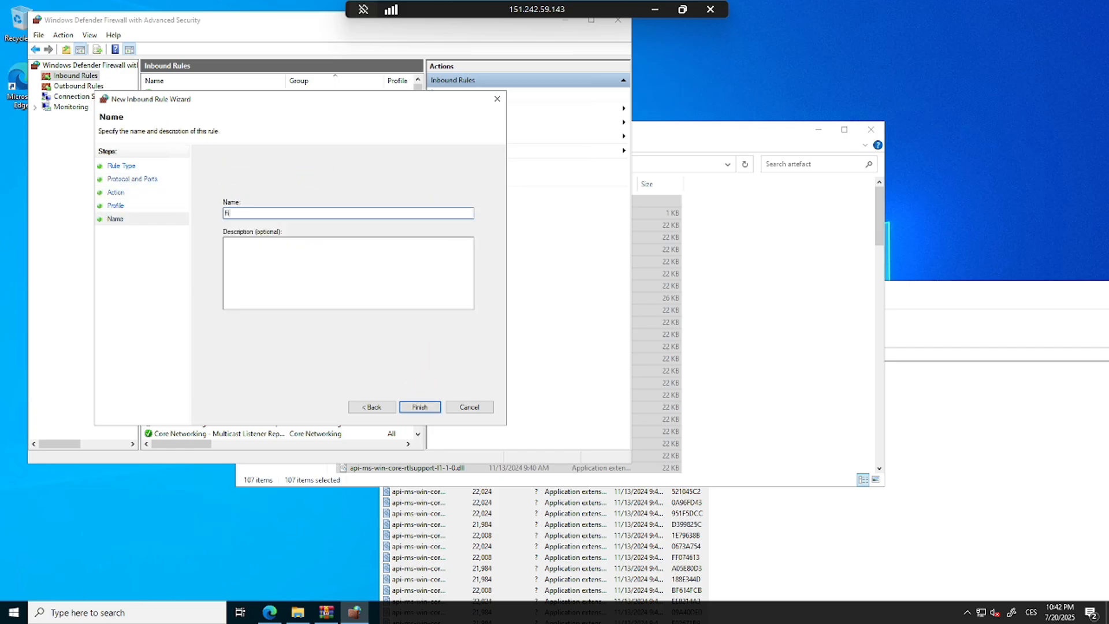
{"action": "left_click", "coordinate": [418, 407]}
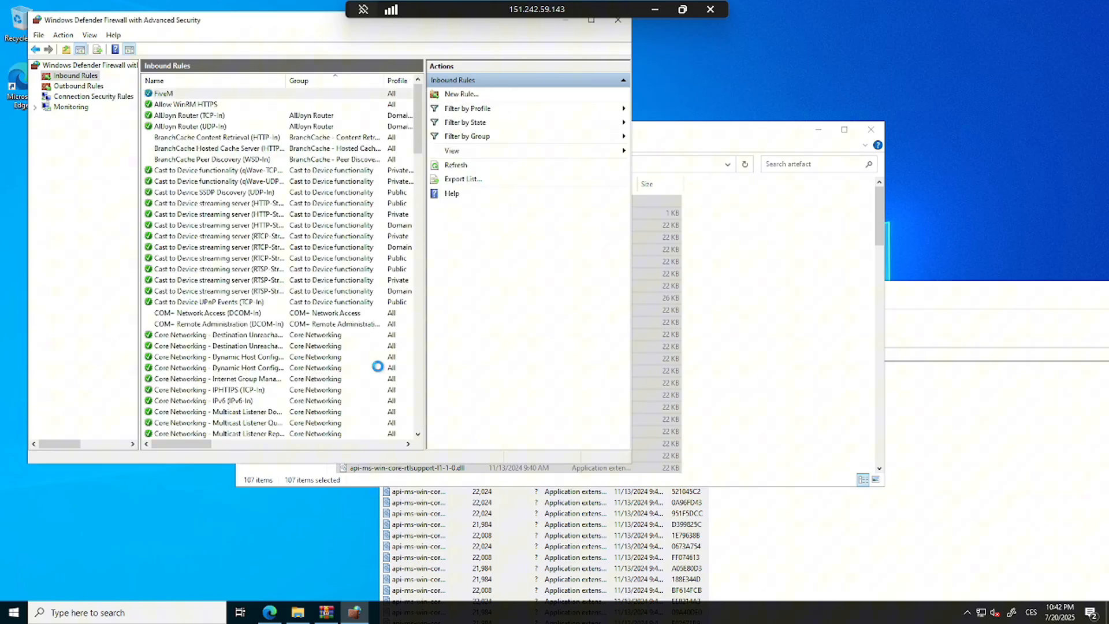
Add a second FiveM inbound rule allowing UDP port 30120
{"action": "left_click", "coordinate": [162, 92]}
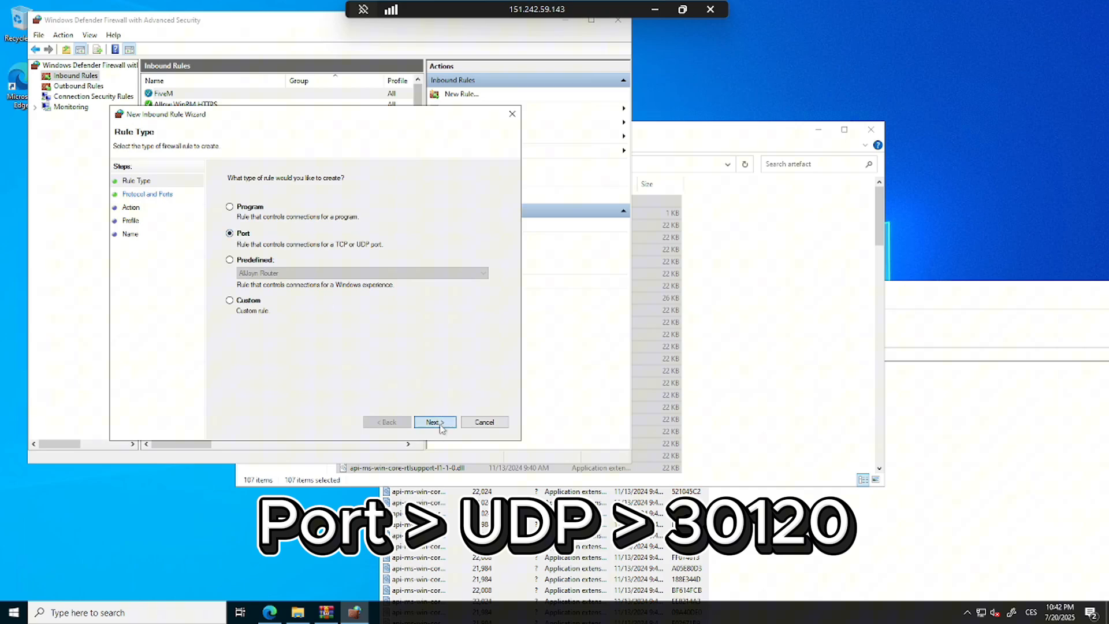
{"action": "left_click", "coordinate": [432, 422]}
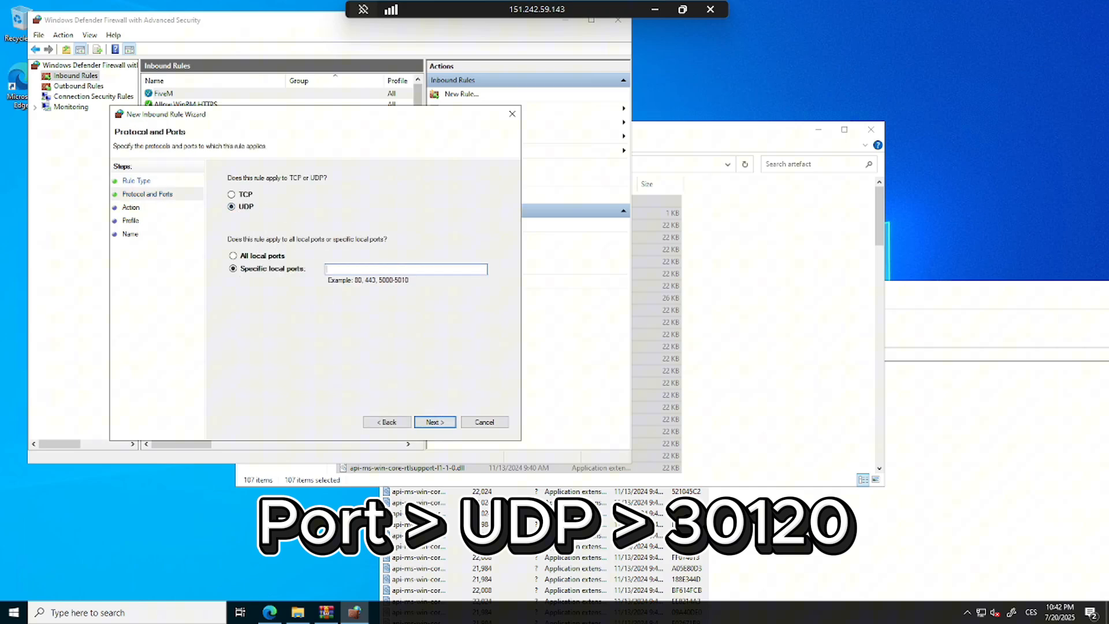
{"action": "type", "text": "30120"}
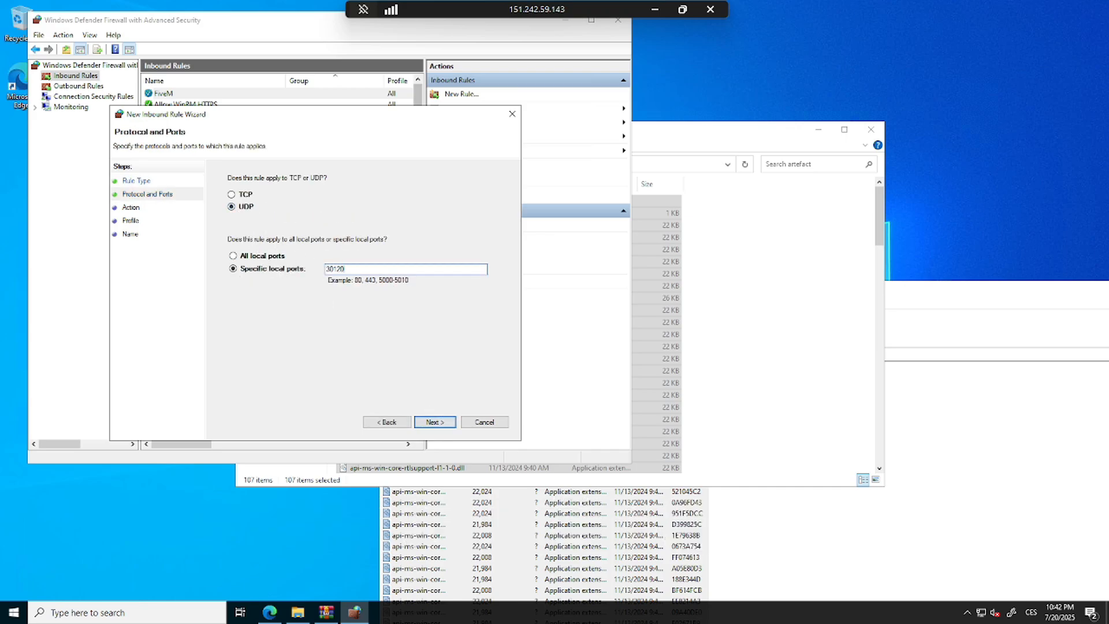
{"action": "left_click", "coordinate": [434, 422]}
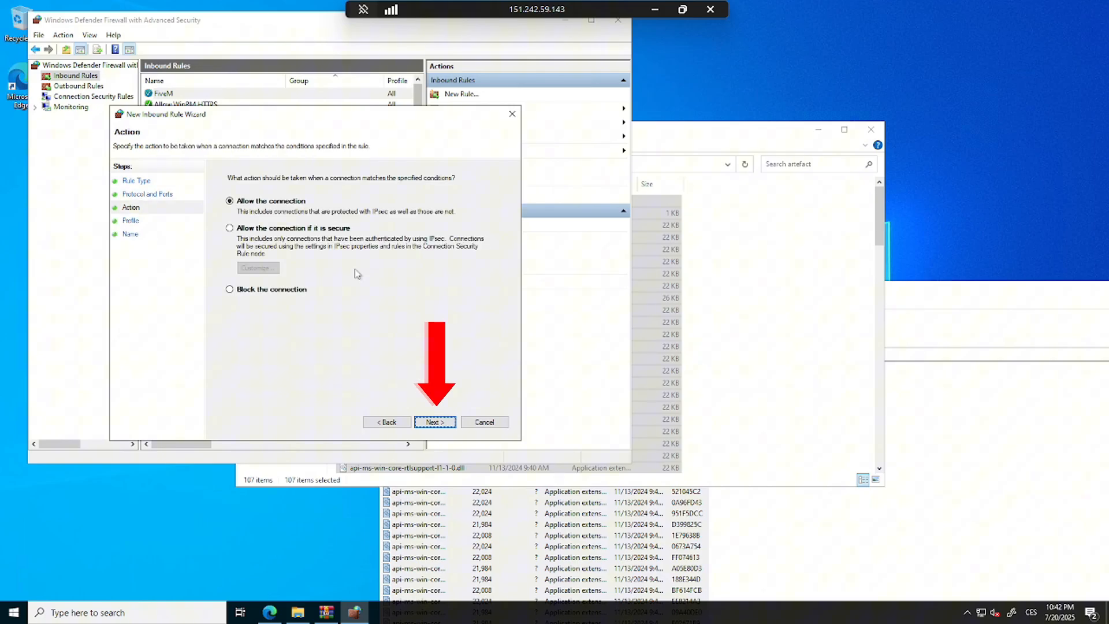
{"action": "left_click", "coordinate": [435, 422]}
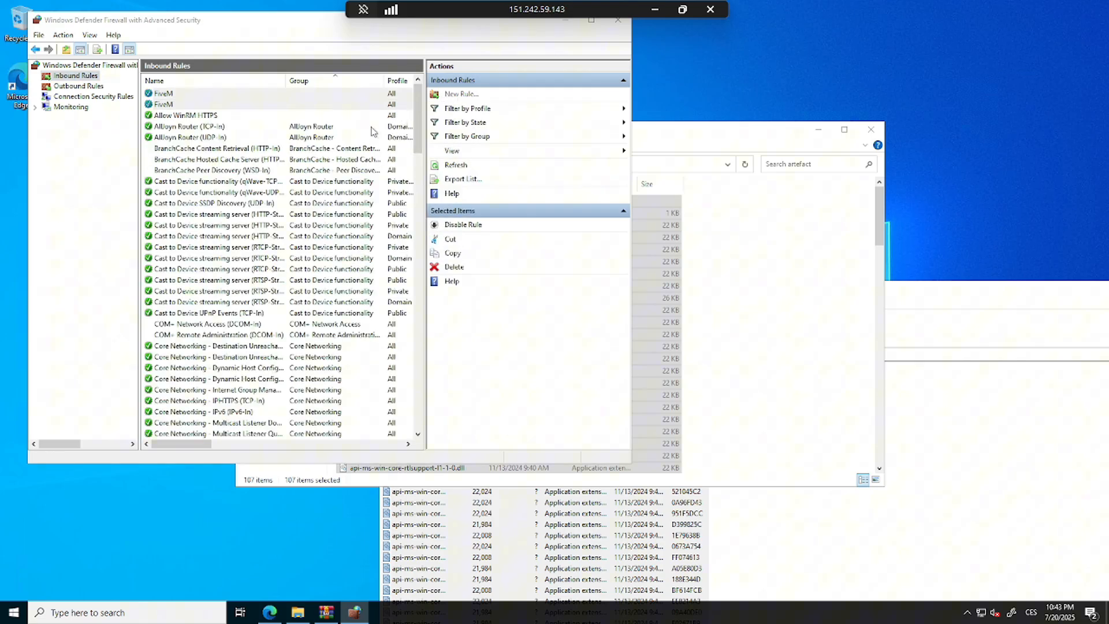
Add a txAdmin inbound rule allowing TCP port 40120 on Domain, Private and Public profiles
{"action": "left_click", "coordinate": [460, 93]}
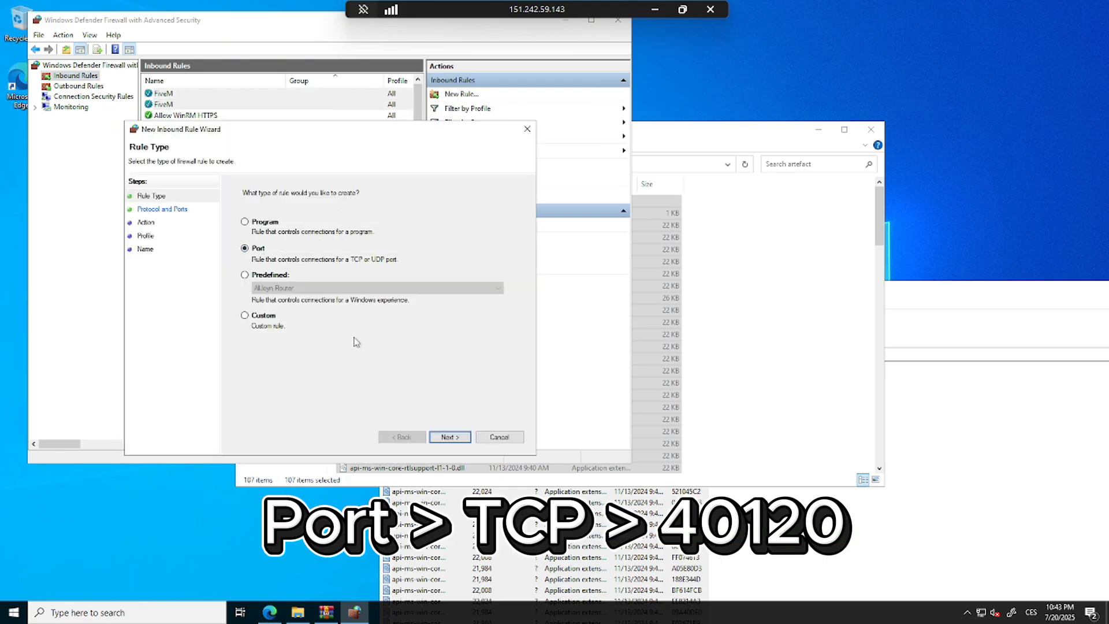
{"action": "left_click", "coordinate": [448, 436]}
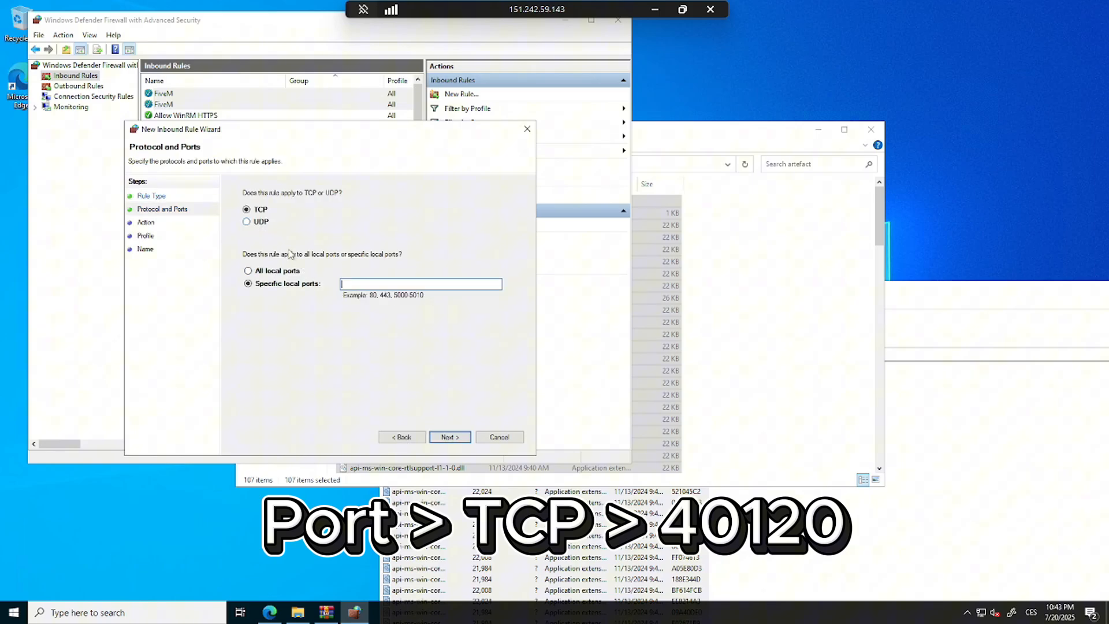
{"action": "type", "text": "40120"}
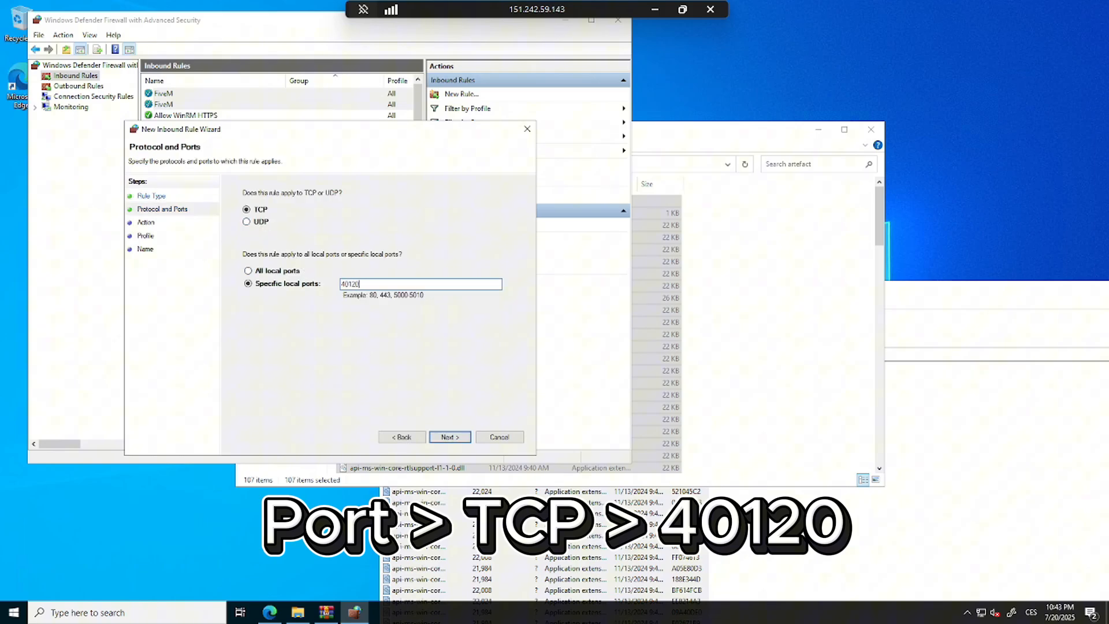
{"action": "left_click", "coordinate": [449, 436]}
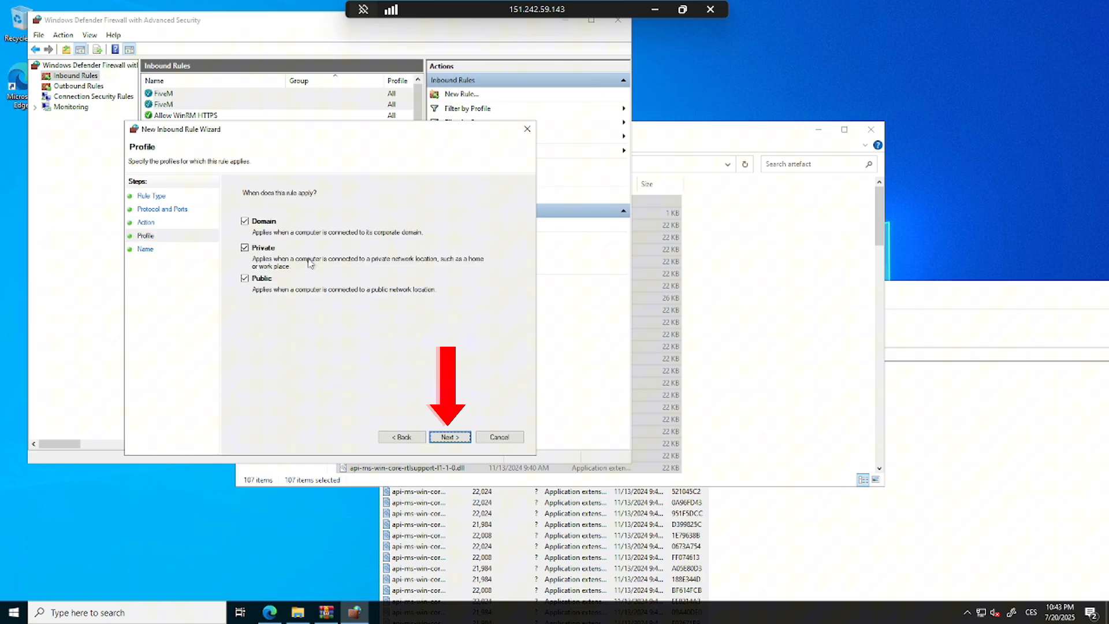
{"action": "left_click", "coordinate": [450, 436]}
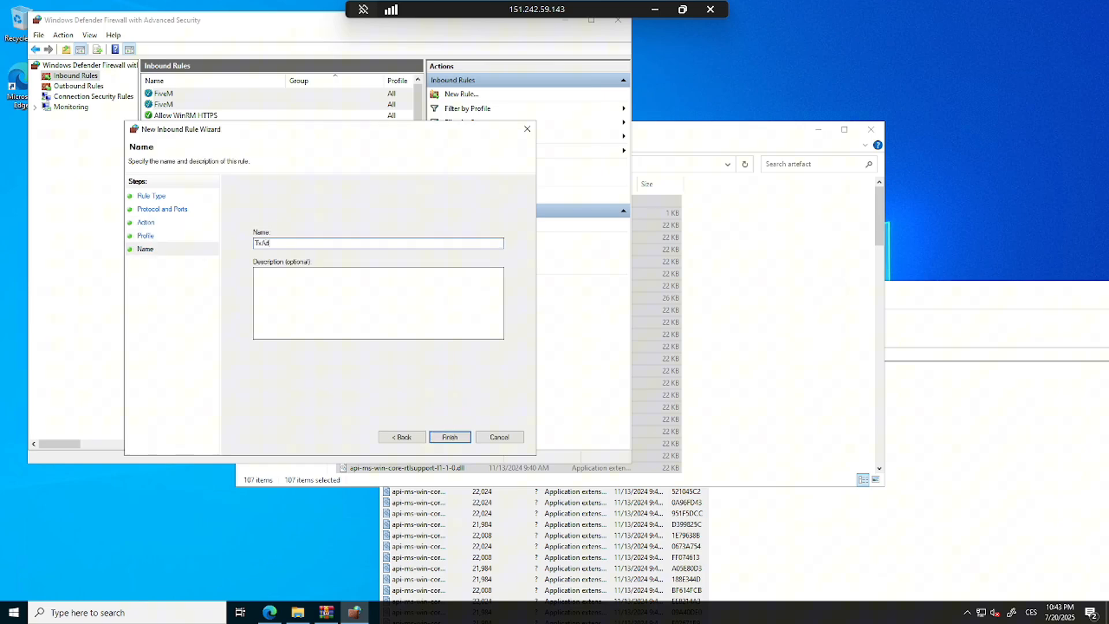
{"action": "left_click", "coordinate": [449, 437]}
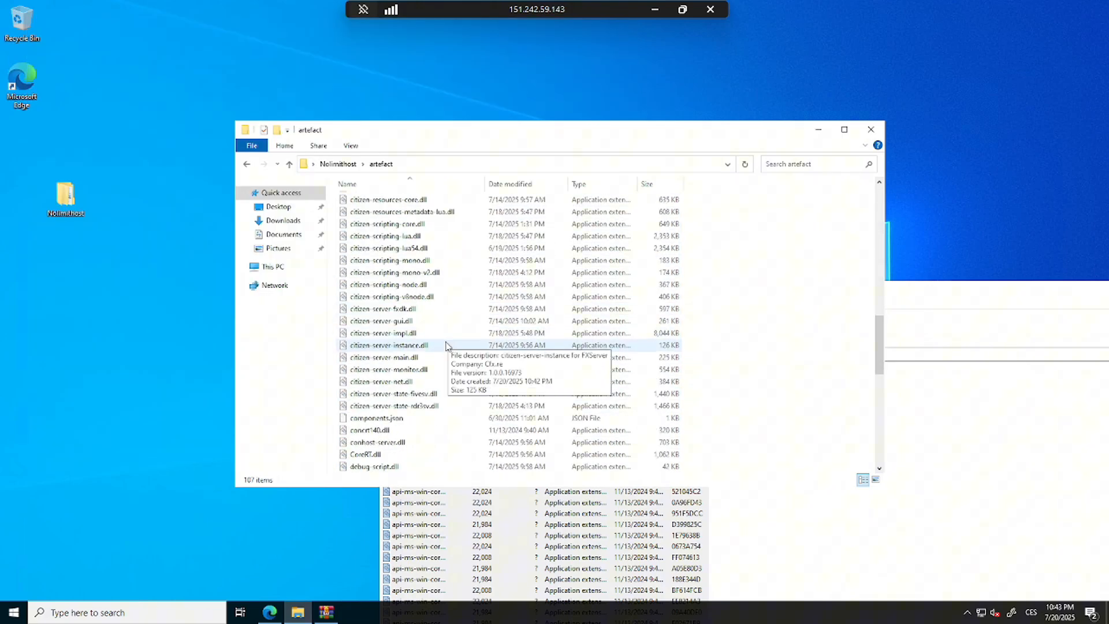
Launch FXServer.exe from the artefact folder, running it anyway despite SmartScreen
{"action": "double_click", "coordinate": [363, 284]}
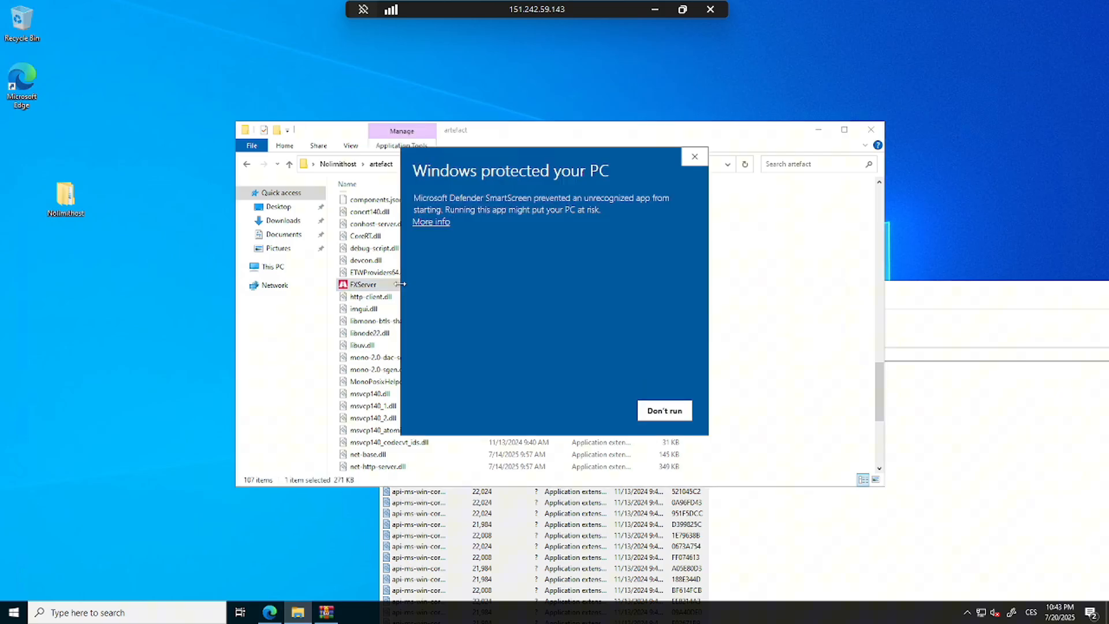
{"action": "left_click", "coordinate": [430, 221]}
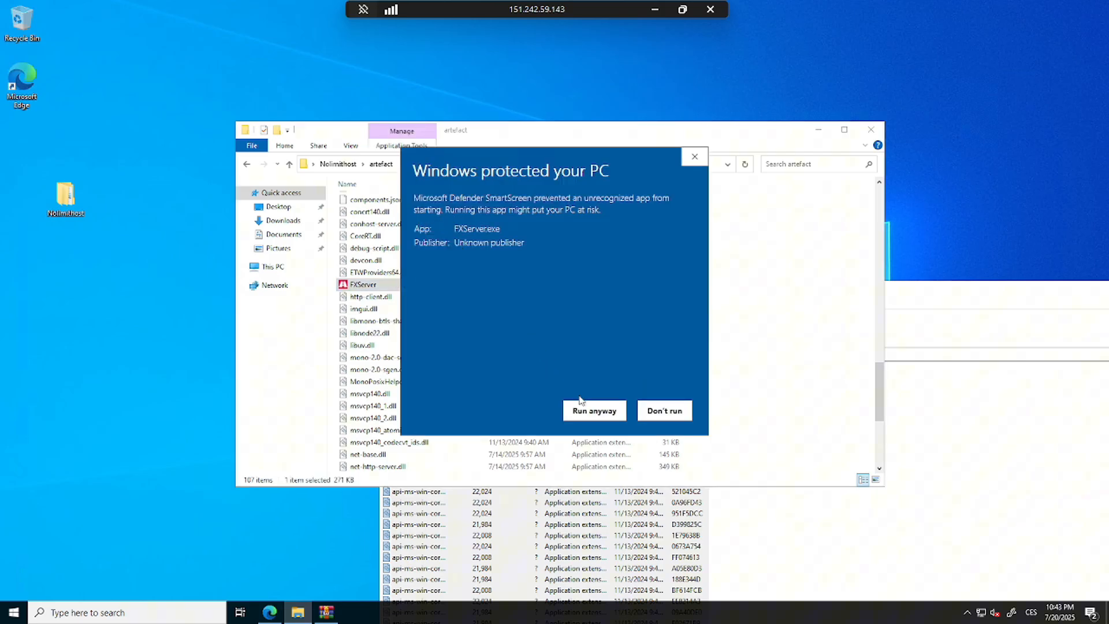
{"action": "left_click", "coordinate": [595, 411]}
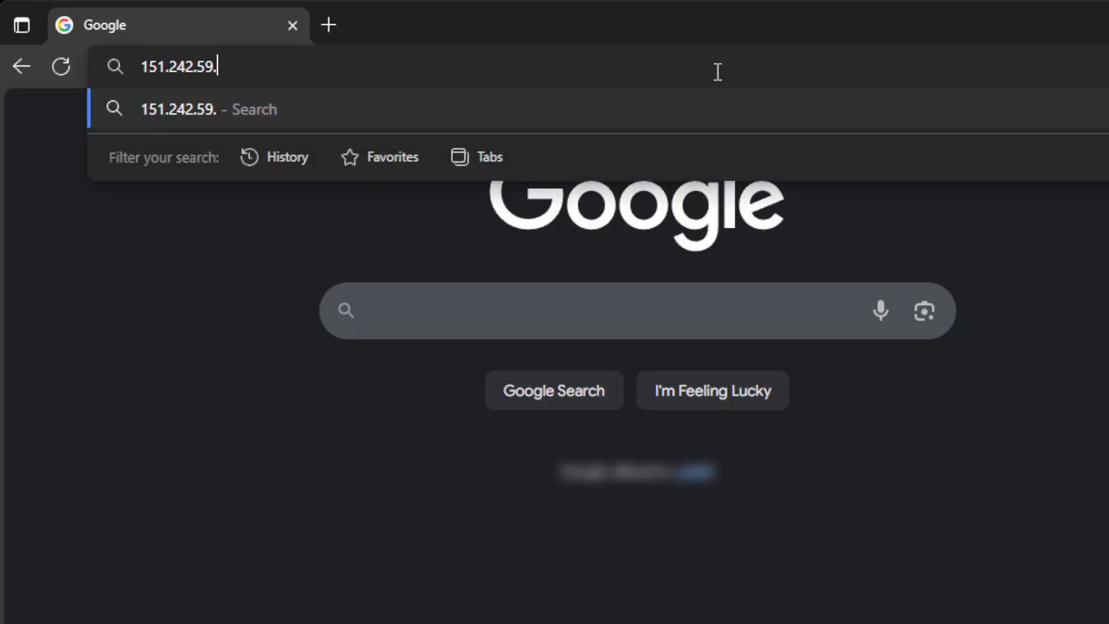
Enter the address 151.242.59.143:40120 in Chrome's address bar
{"action": "type", "text": "143"}
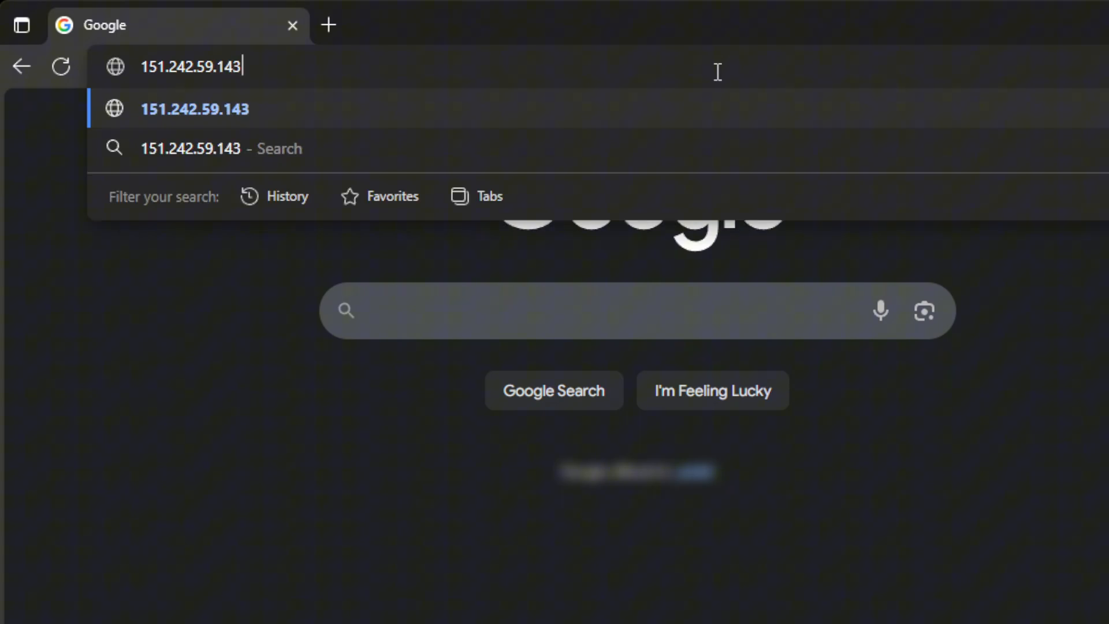
{"action": "type", "text": ":40120"}
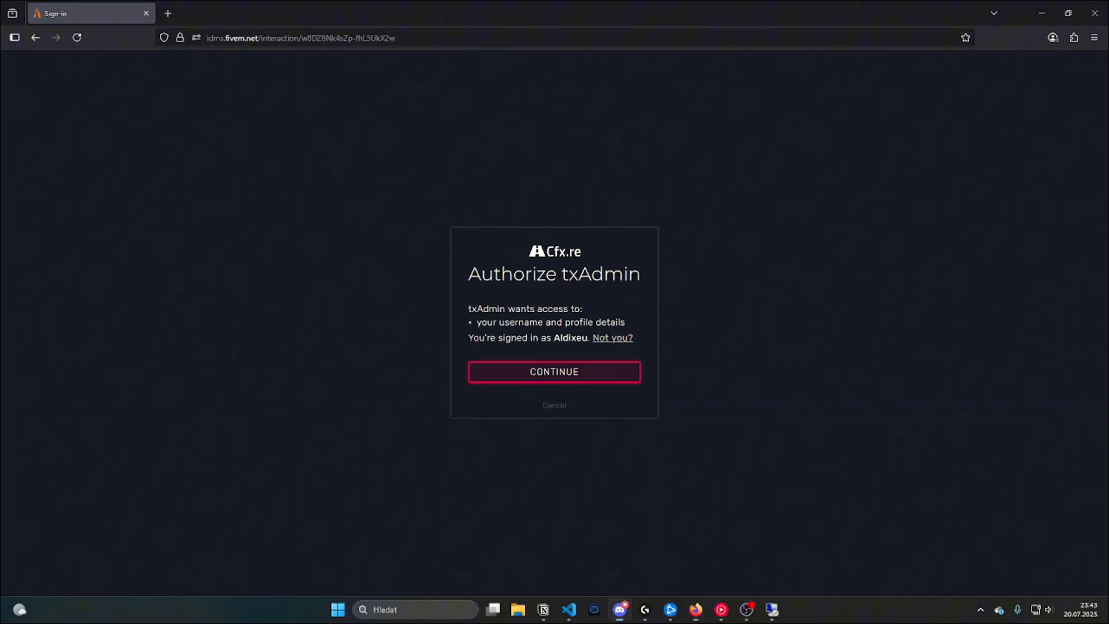
Authorize txAdmin with the Cfx.re account and register the admin with a backup password
{"action": "left_click", "coordinate": [554, 371]}
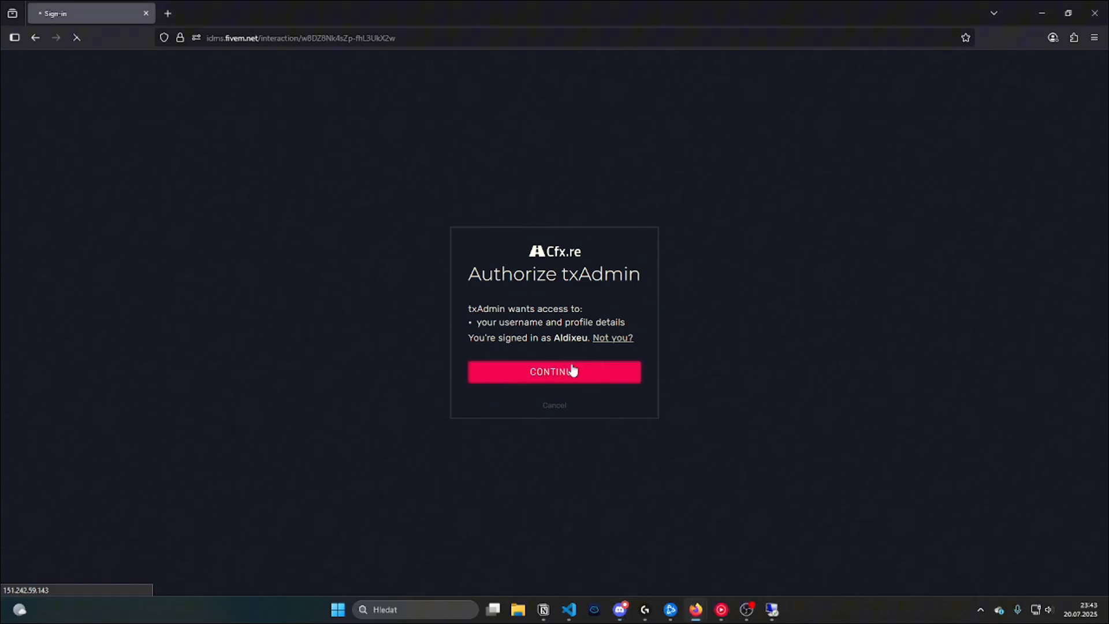
{"action": "left_click", "coordinate": [553, 371]}
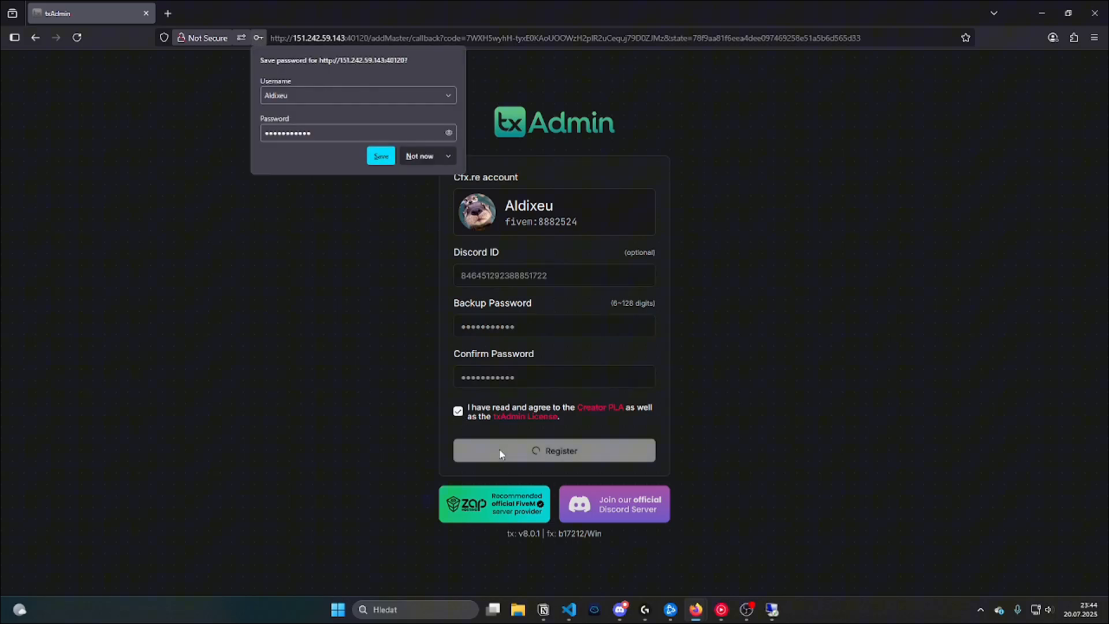
{"action": "left_click", "coordinate": [553, 450]}
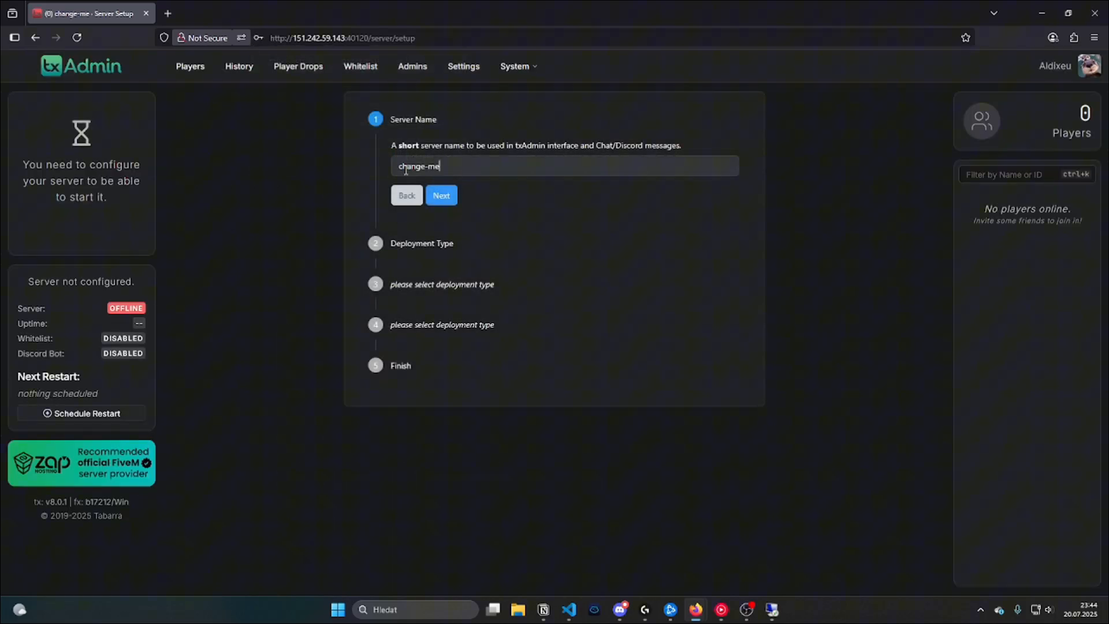
Name the server Nolimith, pick the ESX Legacy popular recipe and accept its review
{"action": "type", "text": "Nolimith"}
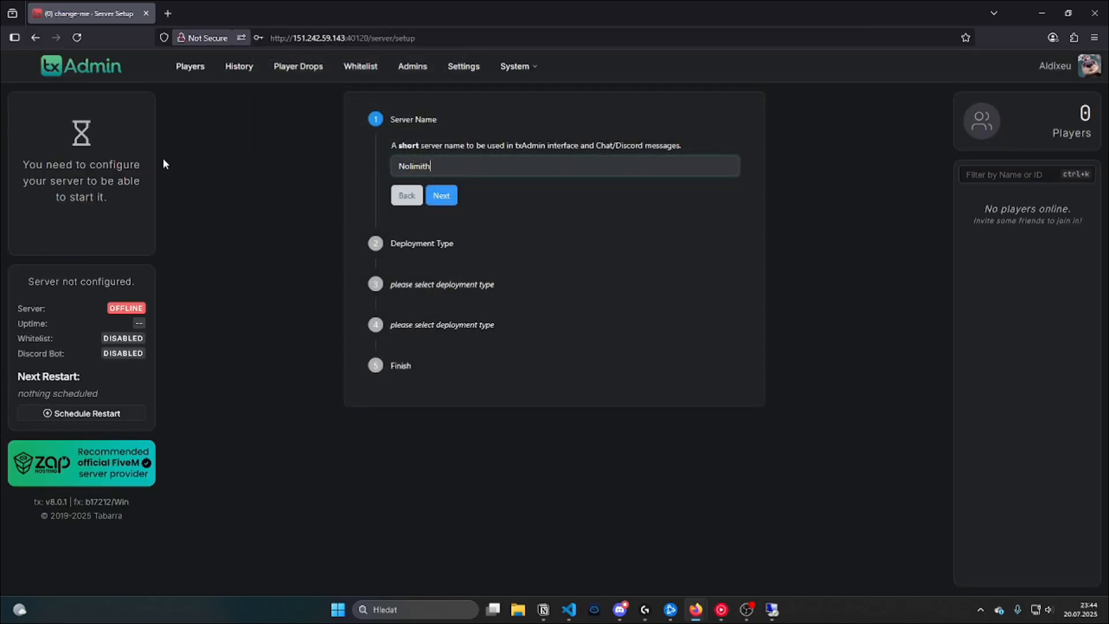
{"action": "left_click", "coordinate": [440, 195]}
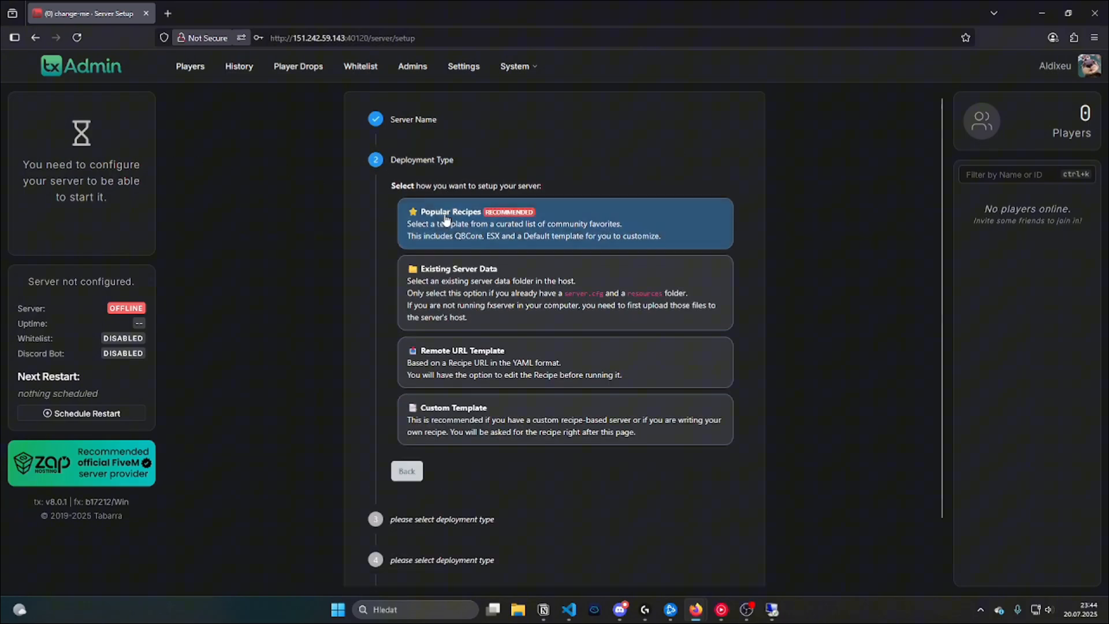
{"action": "left_click", "coordinate": [563, 223]}
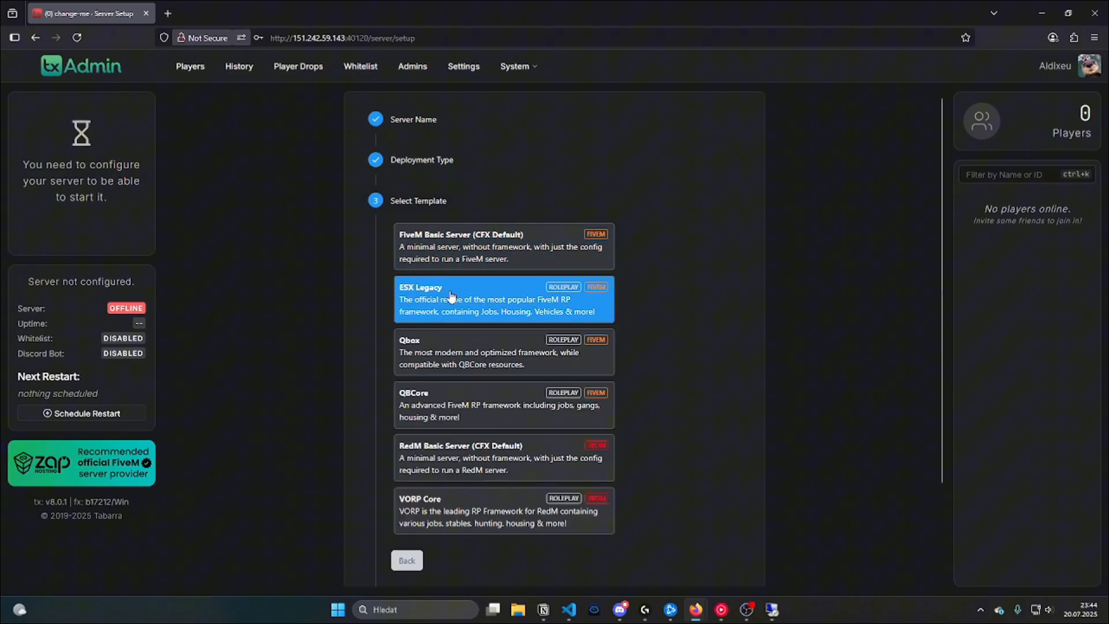
{"action": "left_click", "coordinate": [502, 299]}
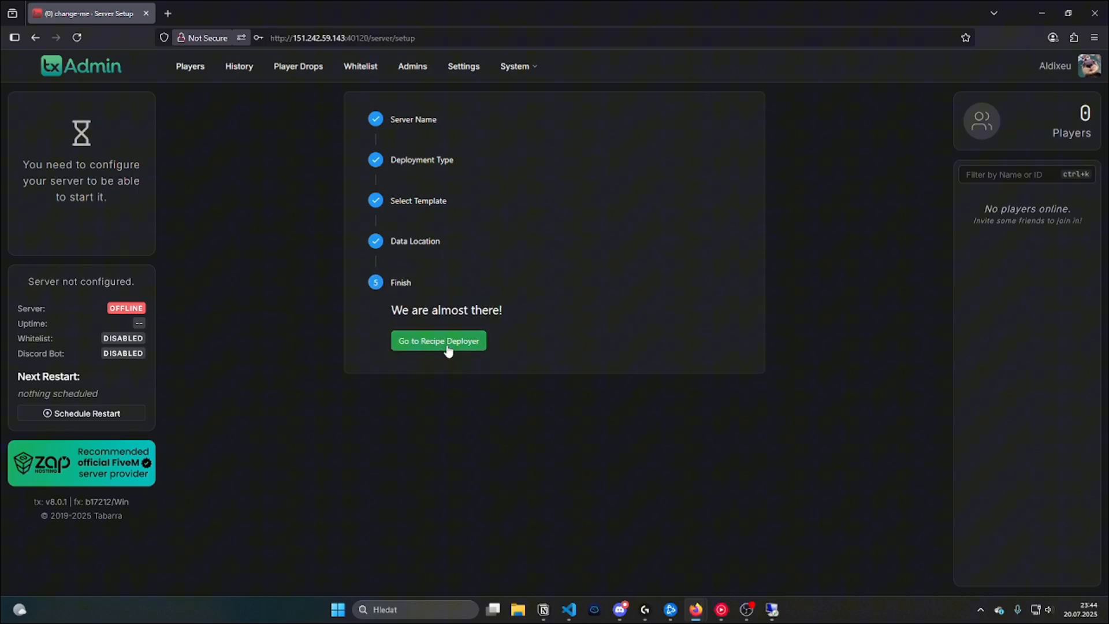
{"action": "left_click", "coordinate": [438, 340]}
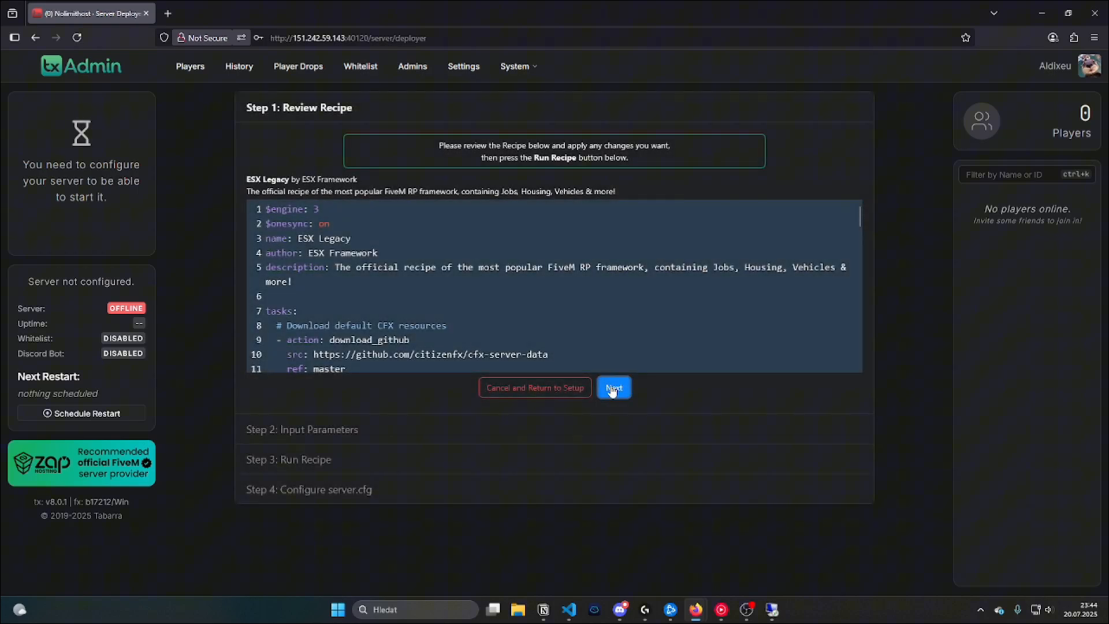
{"action": "left_click", "coordinate": [612, 388]}
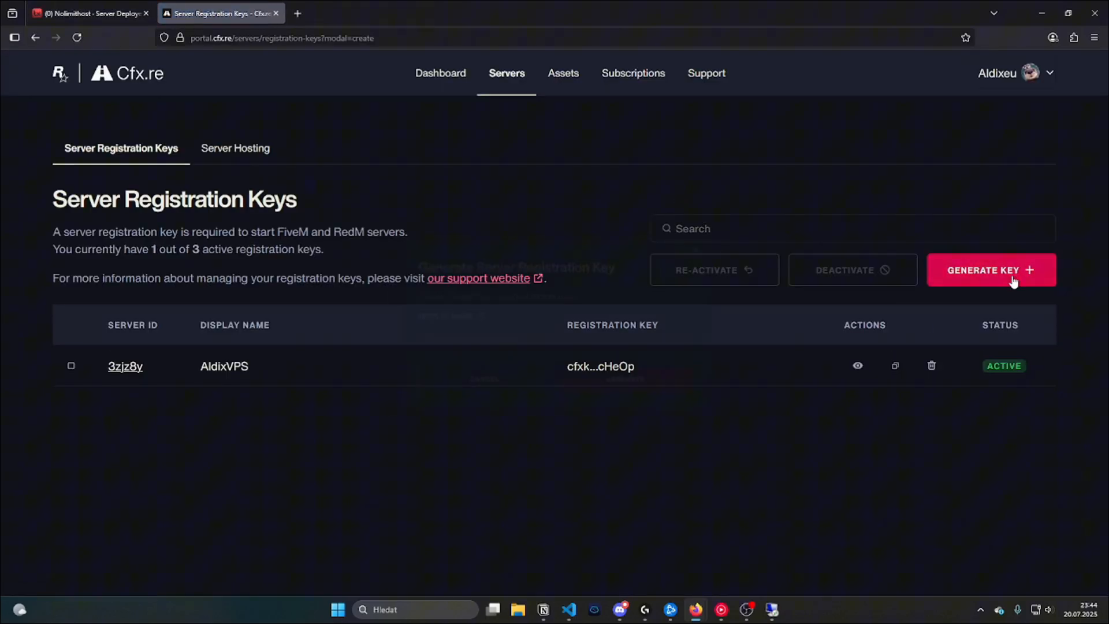
Generate a Nolimithost Cfx.re registration key, reveal it, and paste it into txAdmin
{"action": "type", "text": "Noli"}
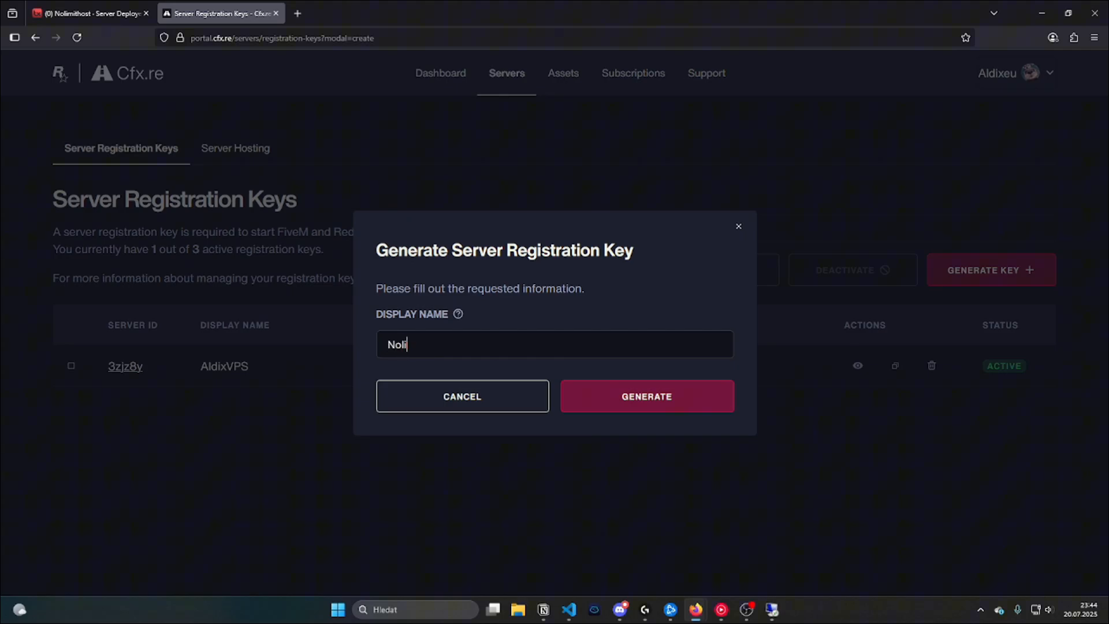
{"action": "left_click", "coordinate": [646, 396]}
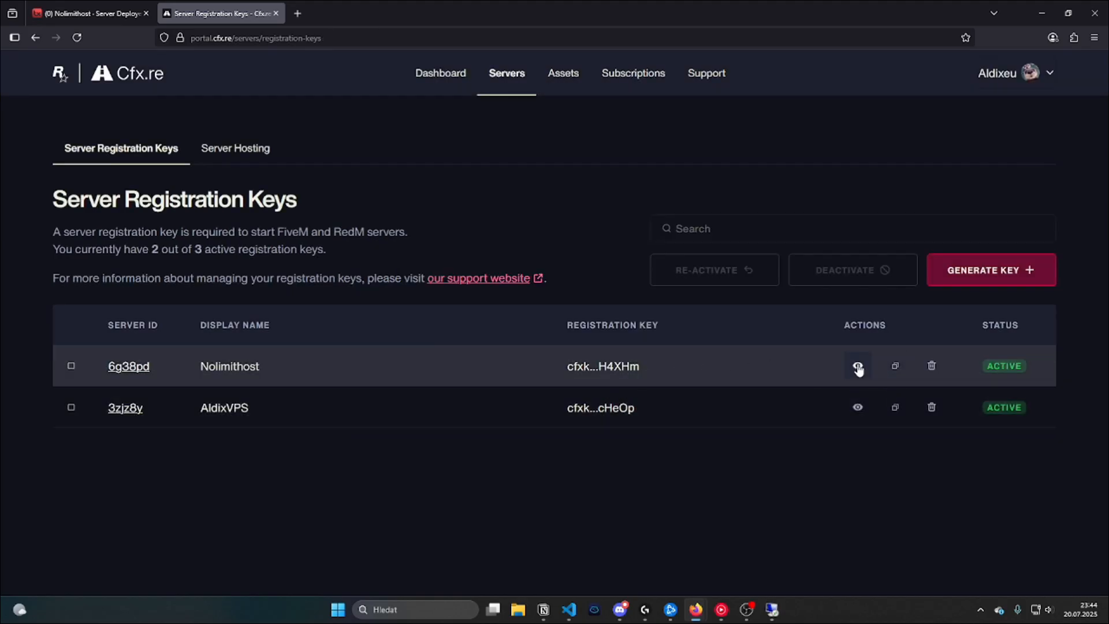
{"action": "left_click", "coordinate": [857, 366]}
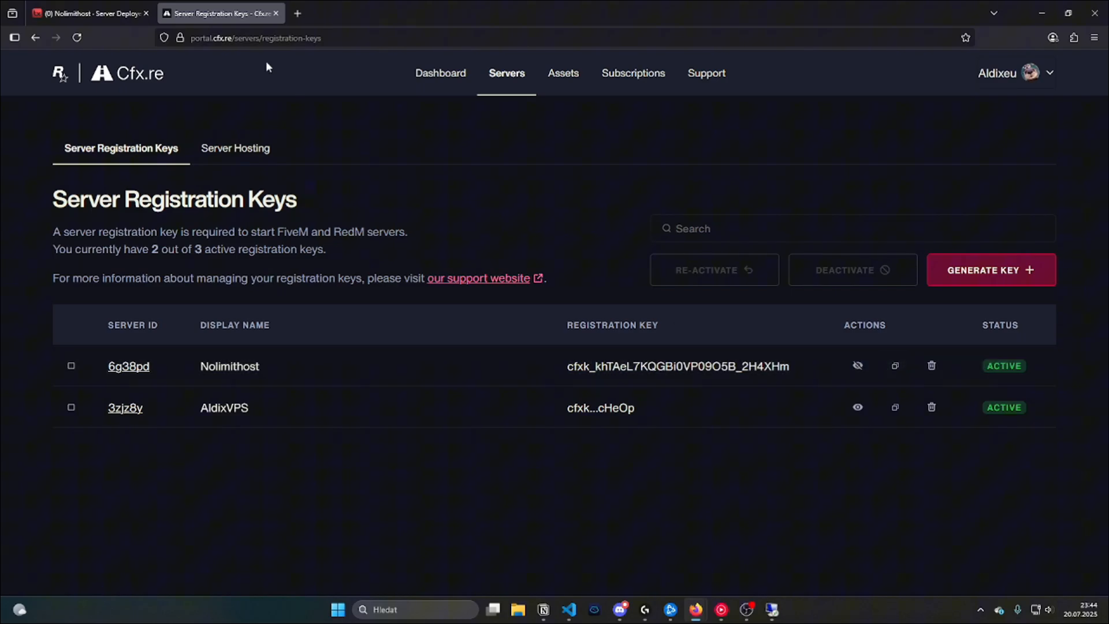
{"action": "left_click", "coordinate": [90, 13]}
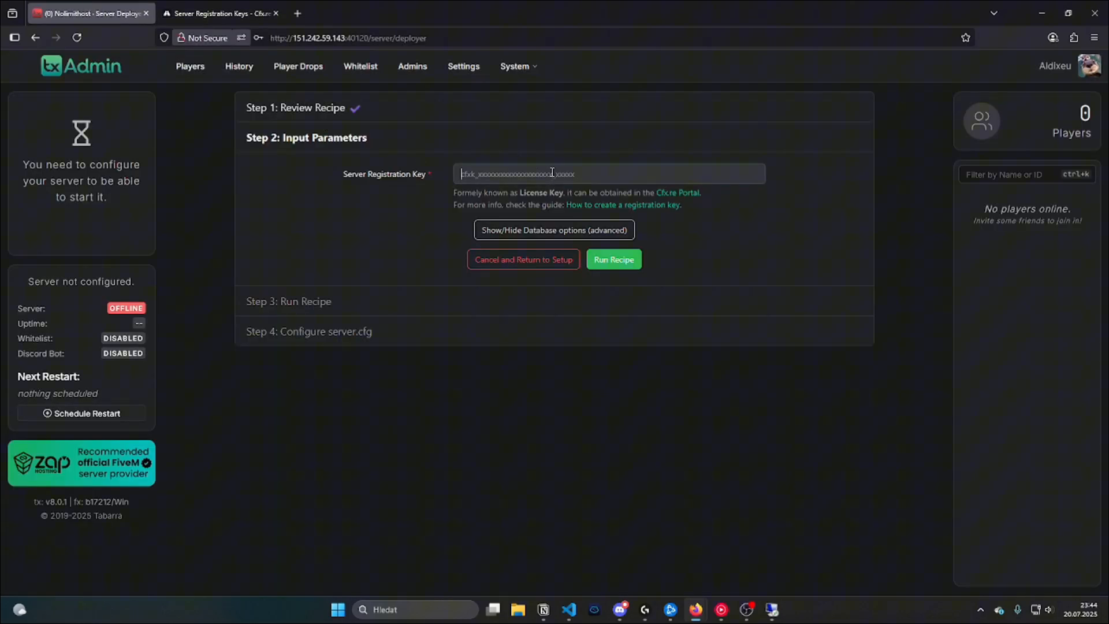
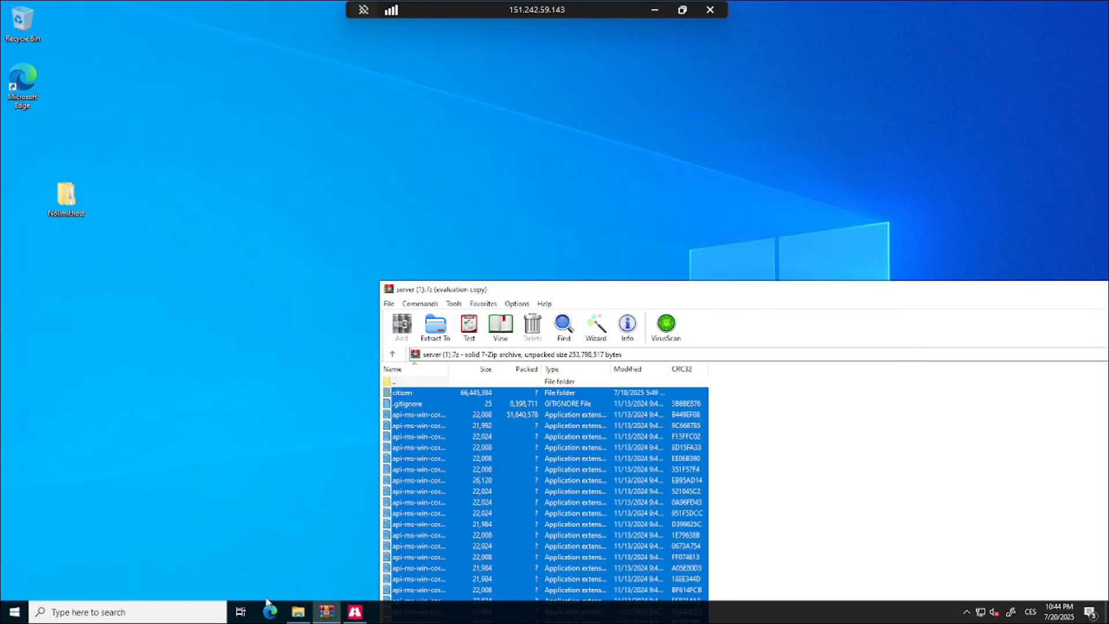
Download the MariaDB 11.8.2 Windows x86_64 installer in Edge and launch it
{"action": "left_click", "coordinate": [270, 612]}
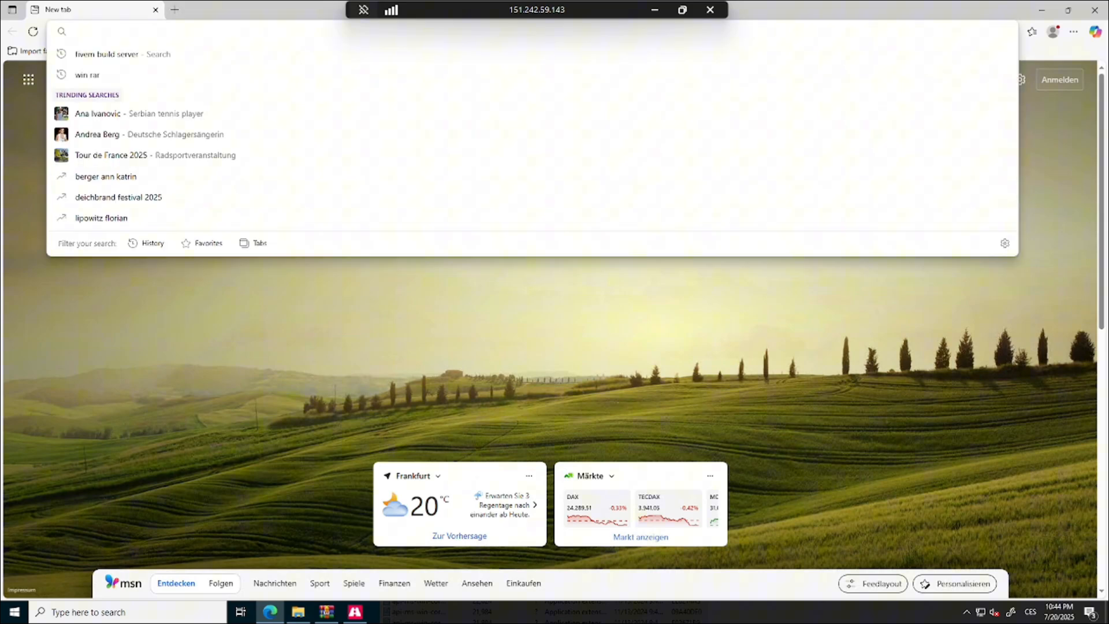
{"action": "type", "text": "https://mariadb.org/download/?t=mariadb&p=mariadb&r=11.8.2&os=windows&cpu=x86_64&pkg=msi&mirror=bme"}
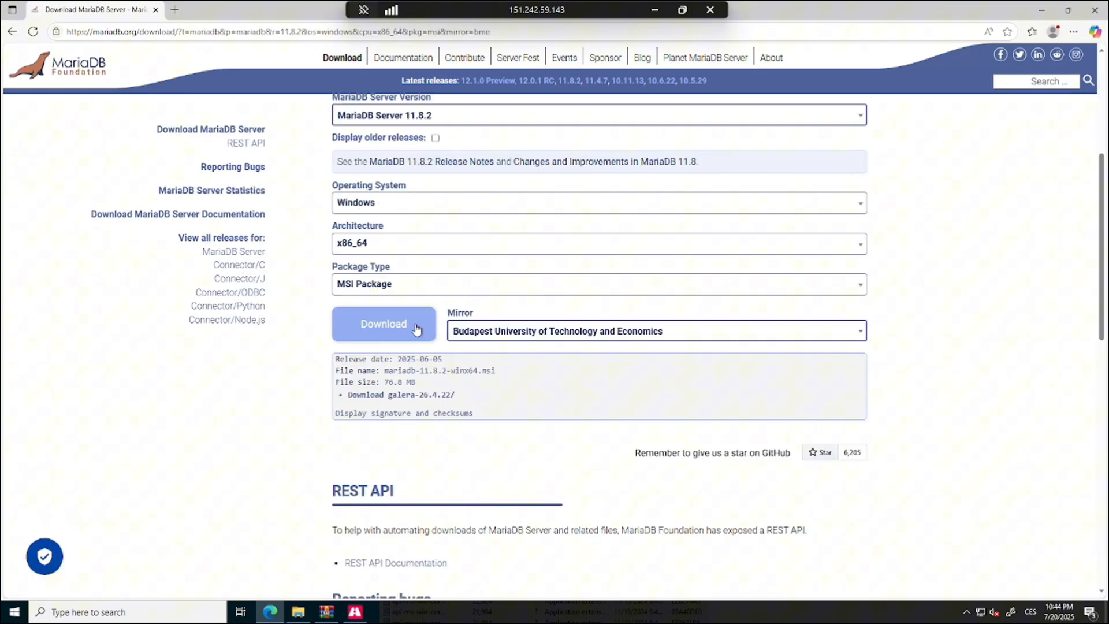
{"action": "left_click", "coordinate": [383, 323]}
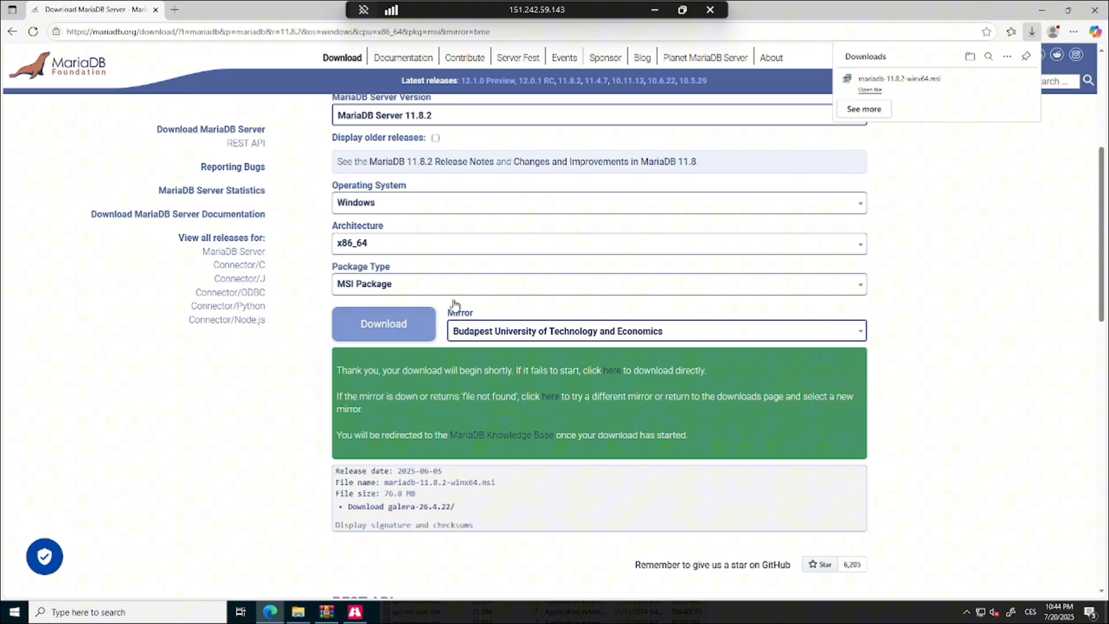
{"action": "left_click", "coordinate": [869, 90]}
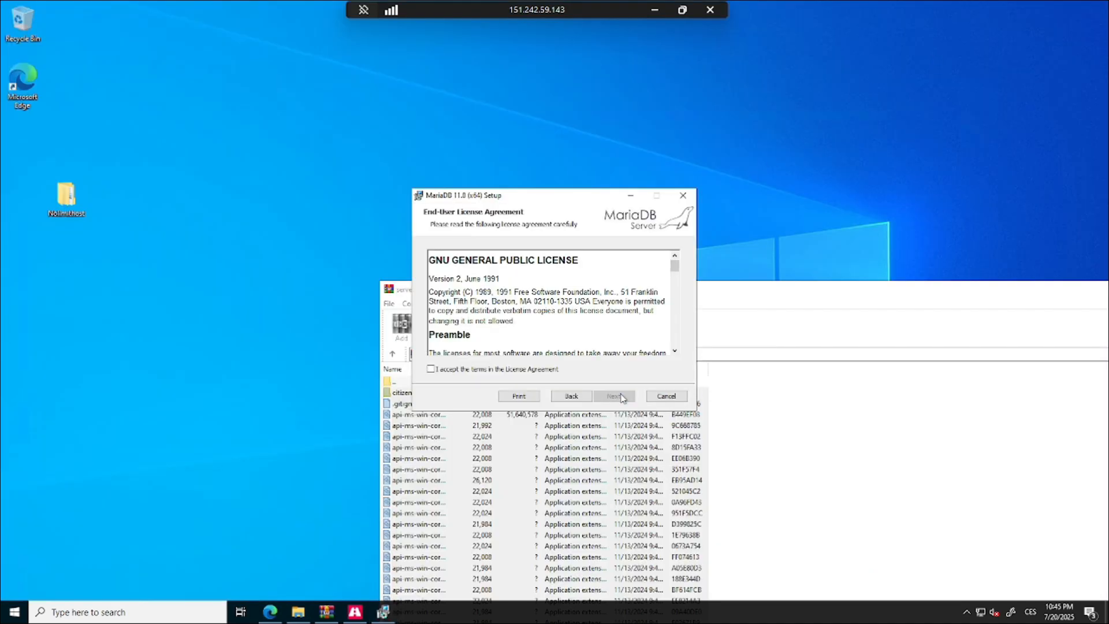
Accept the MariaDB license, keep default features, and keep the port 3306 service settings
{"action": "left_click", "coordinate": [614, 395]}
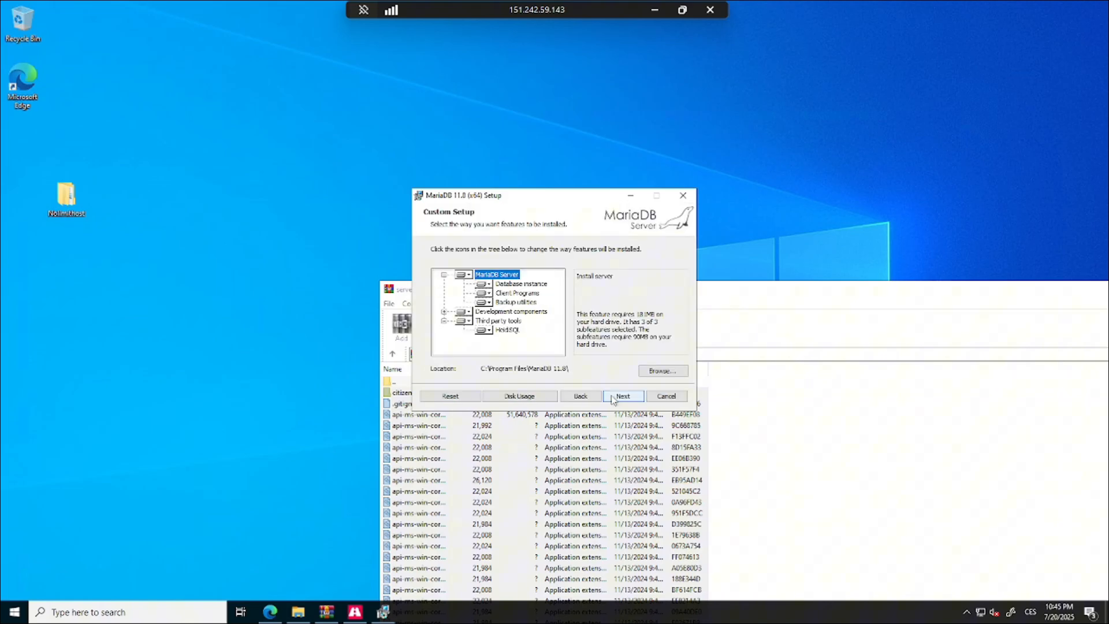
{"action": "left_click", "coordinate": [622, 395]}
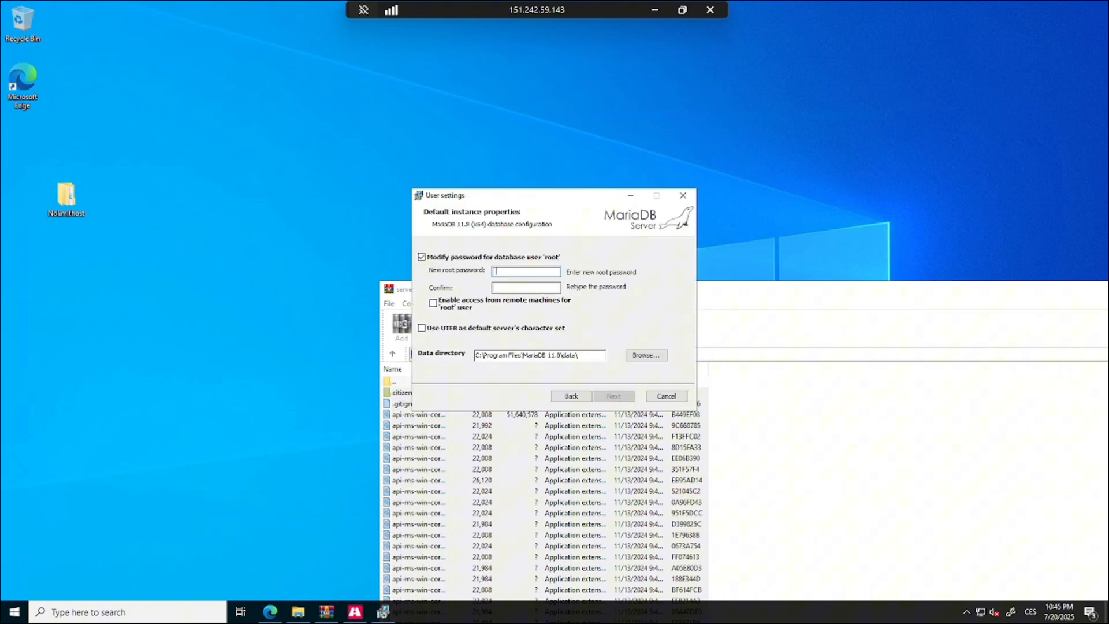
{"action": "mouse_move", "coordinate": [277, 610]}
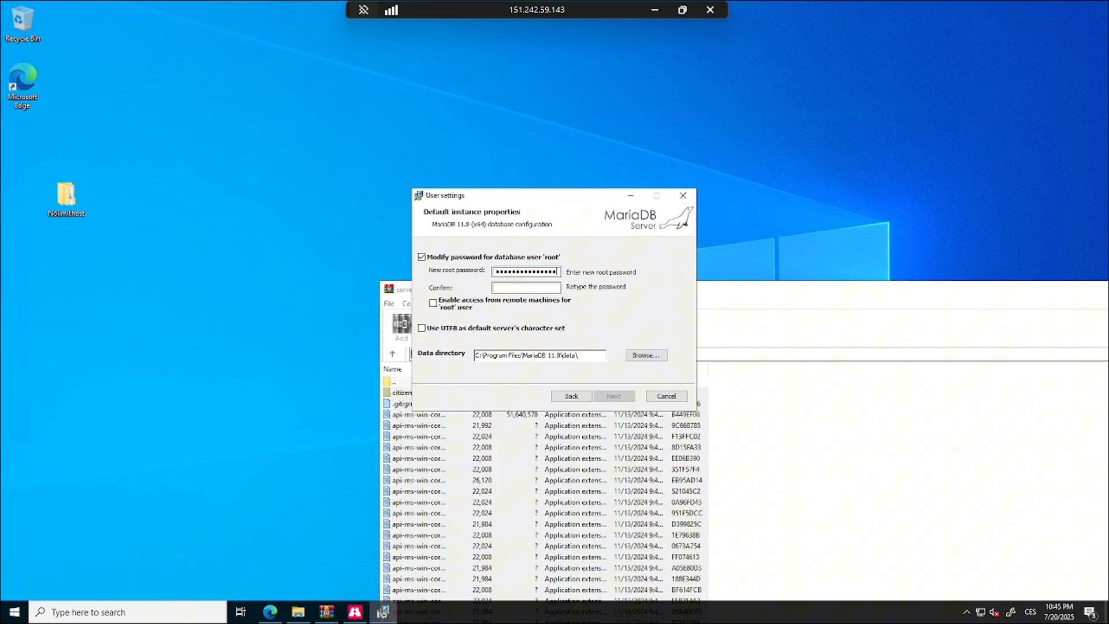
{"action": "left_click", "coordinate": [612, 396]}
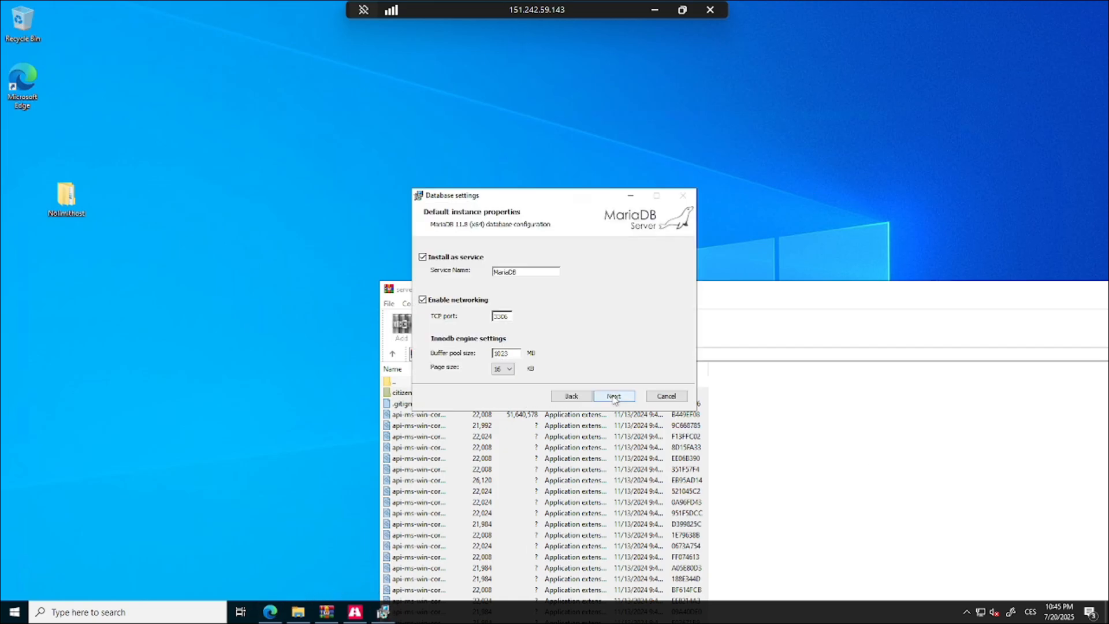
{"action": "left_click", "coordinate": [611, 395]}
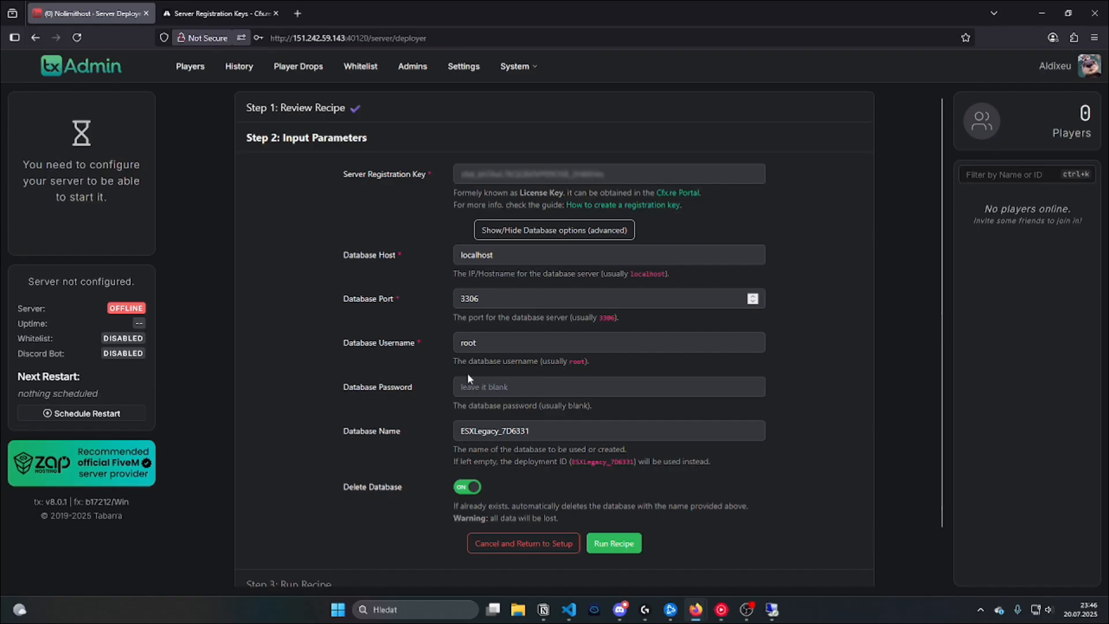
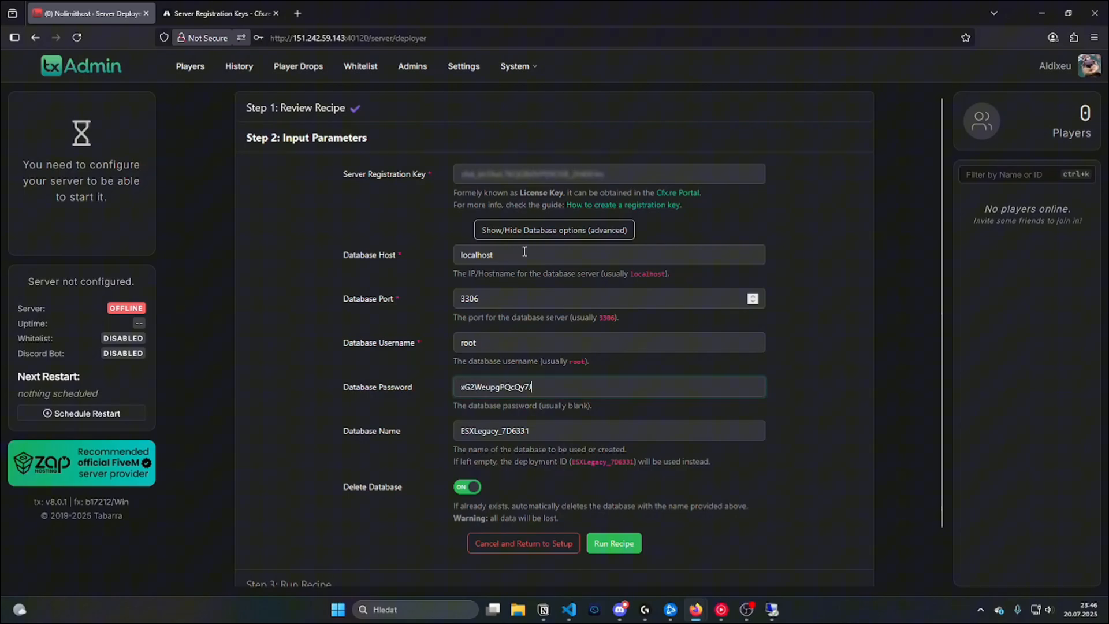
Enter the root password and host 151.242.59.143, then run the ESX Legacy recipe
{"action": "type", "text": "151.242.59"}
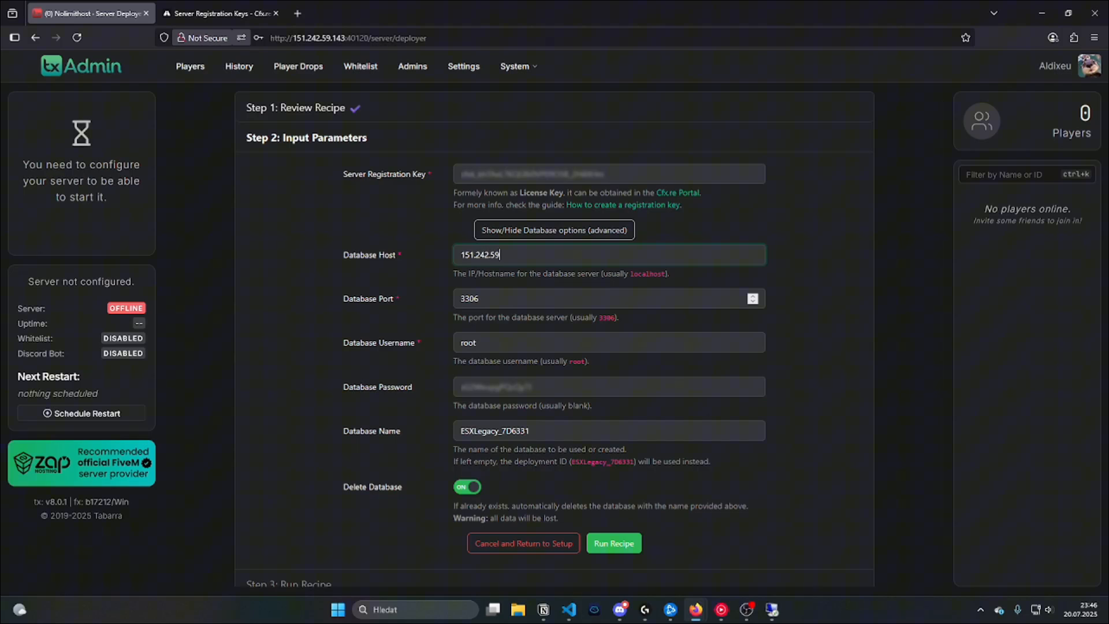
{"action": "type", "text": "143"}
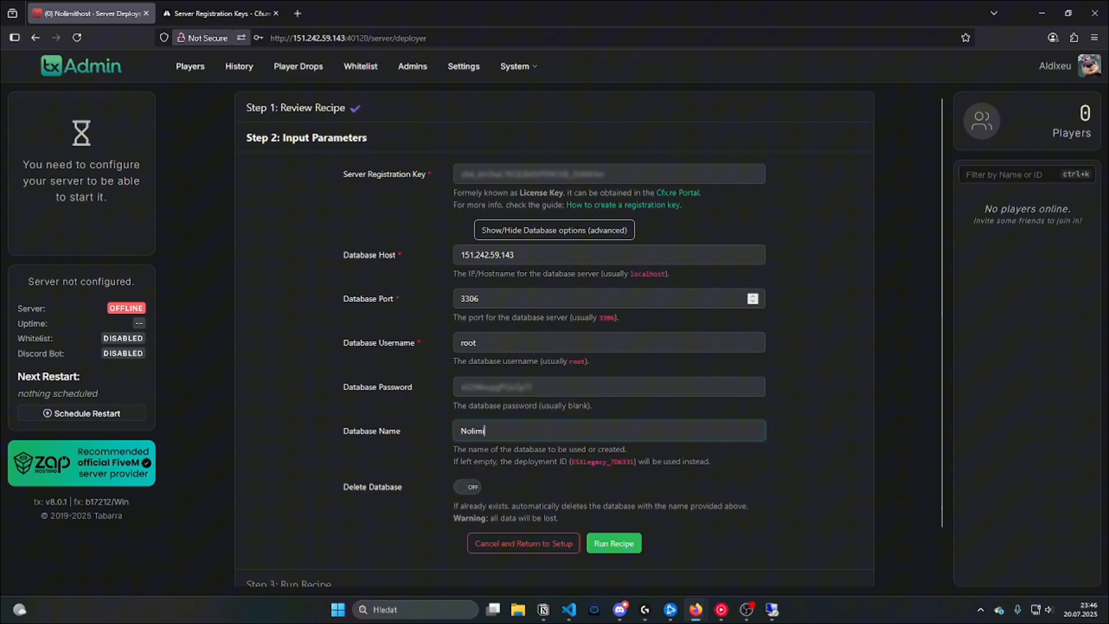
{"action": "left_click", "coordinate": [612, 543]}
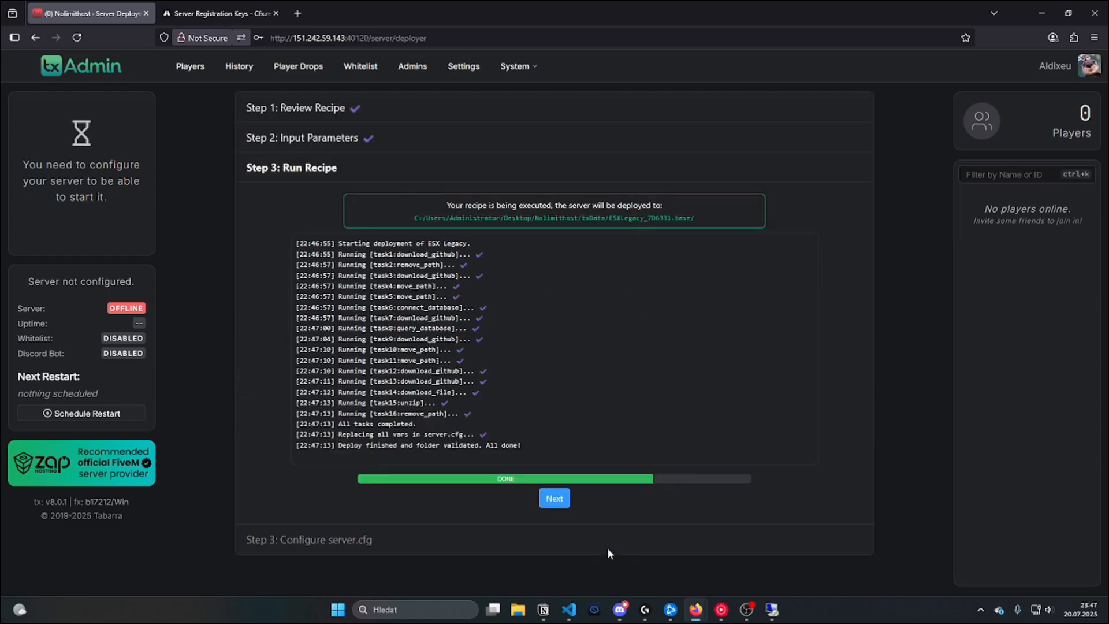
Review the generated server.cfg, save it, and start the server
{"action": "left_click", "coordinate": [553, 498]}
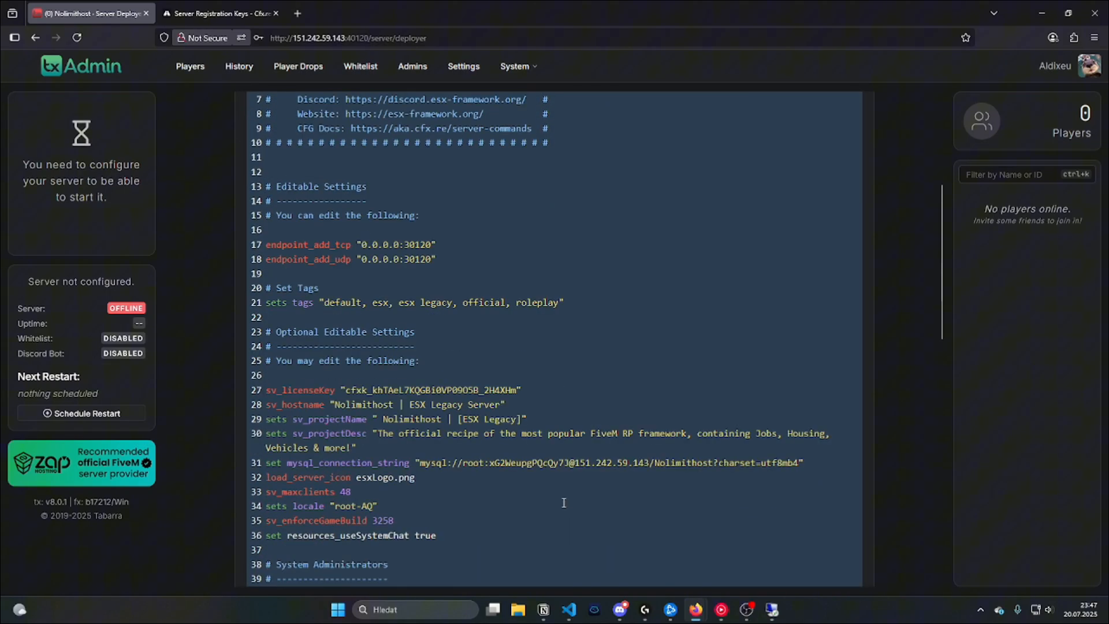
{"action": "scroll", "scroll_direction": "down", "scroll_amount": 3}
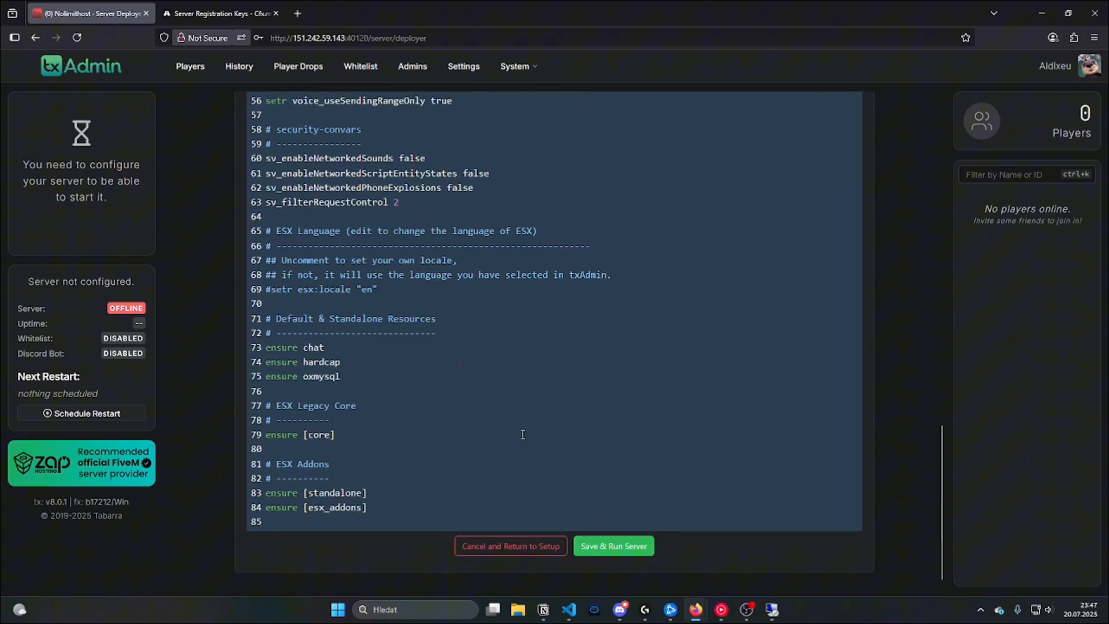
{"action": "left_click", "coordinate": [612, 546]}
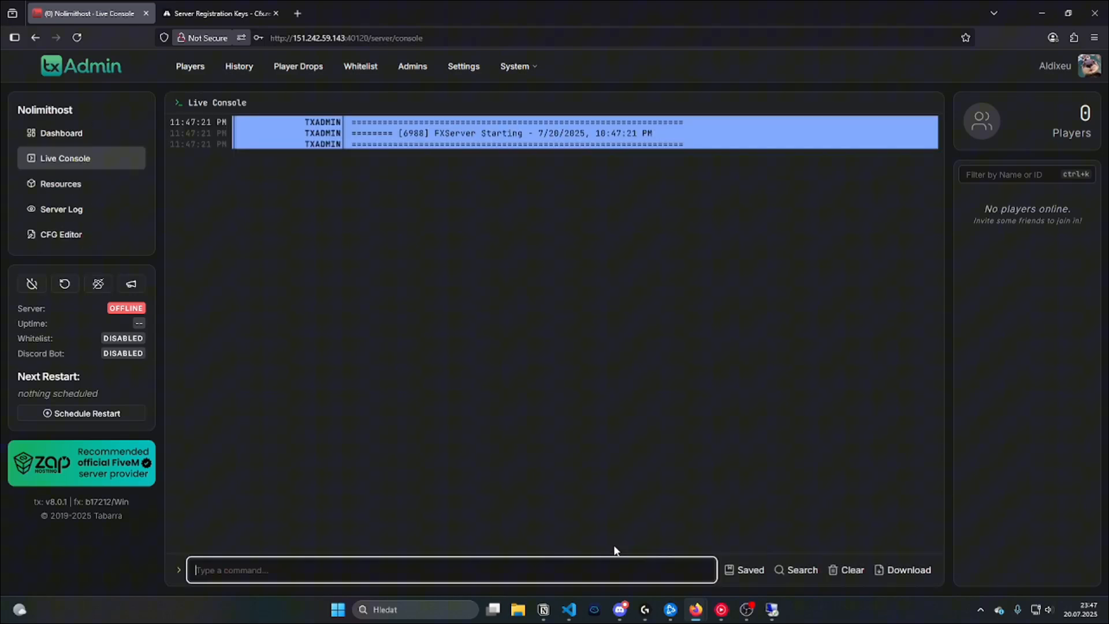